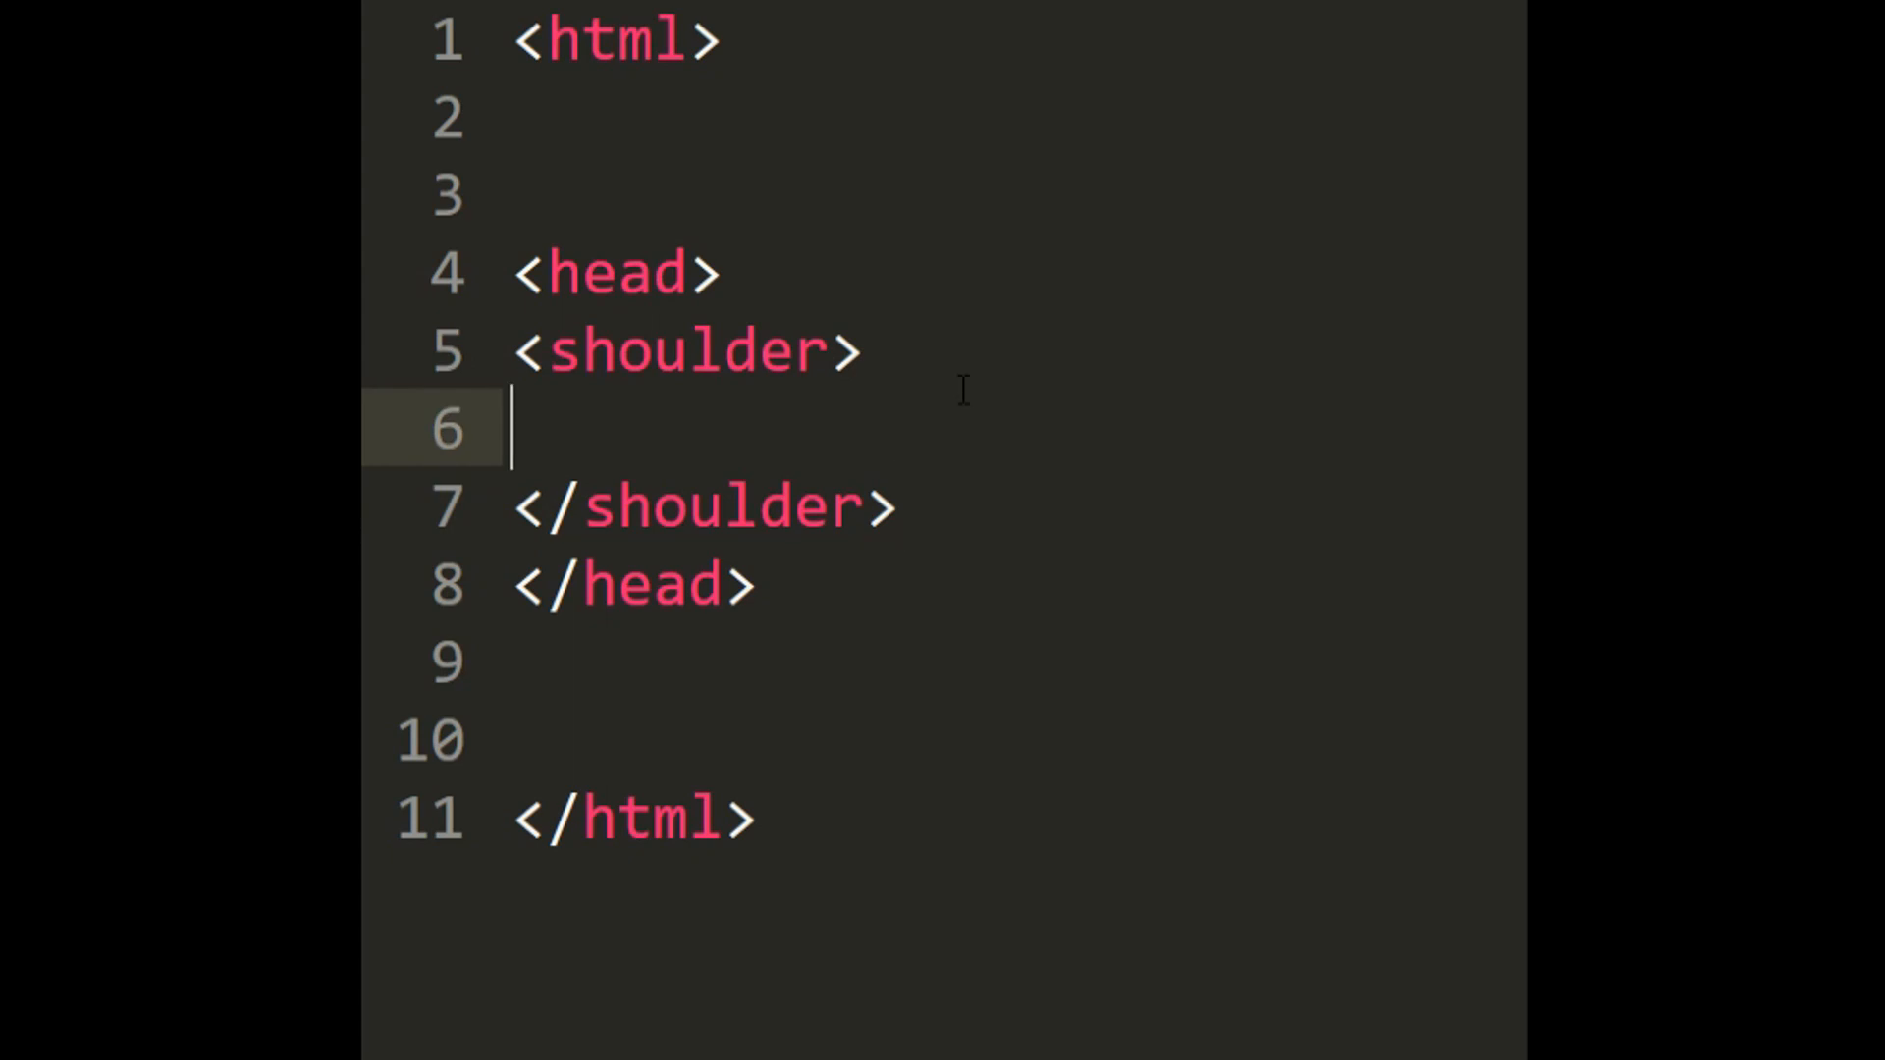
Focus the embedded Dig Escape game, dig up the skeleton, and restart with R after dying.
text(<kne)
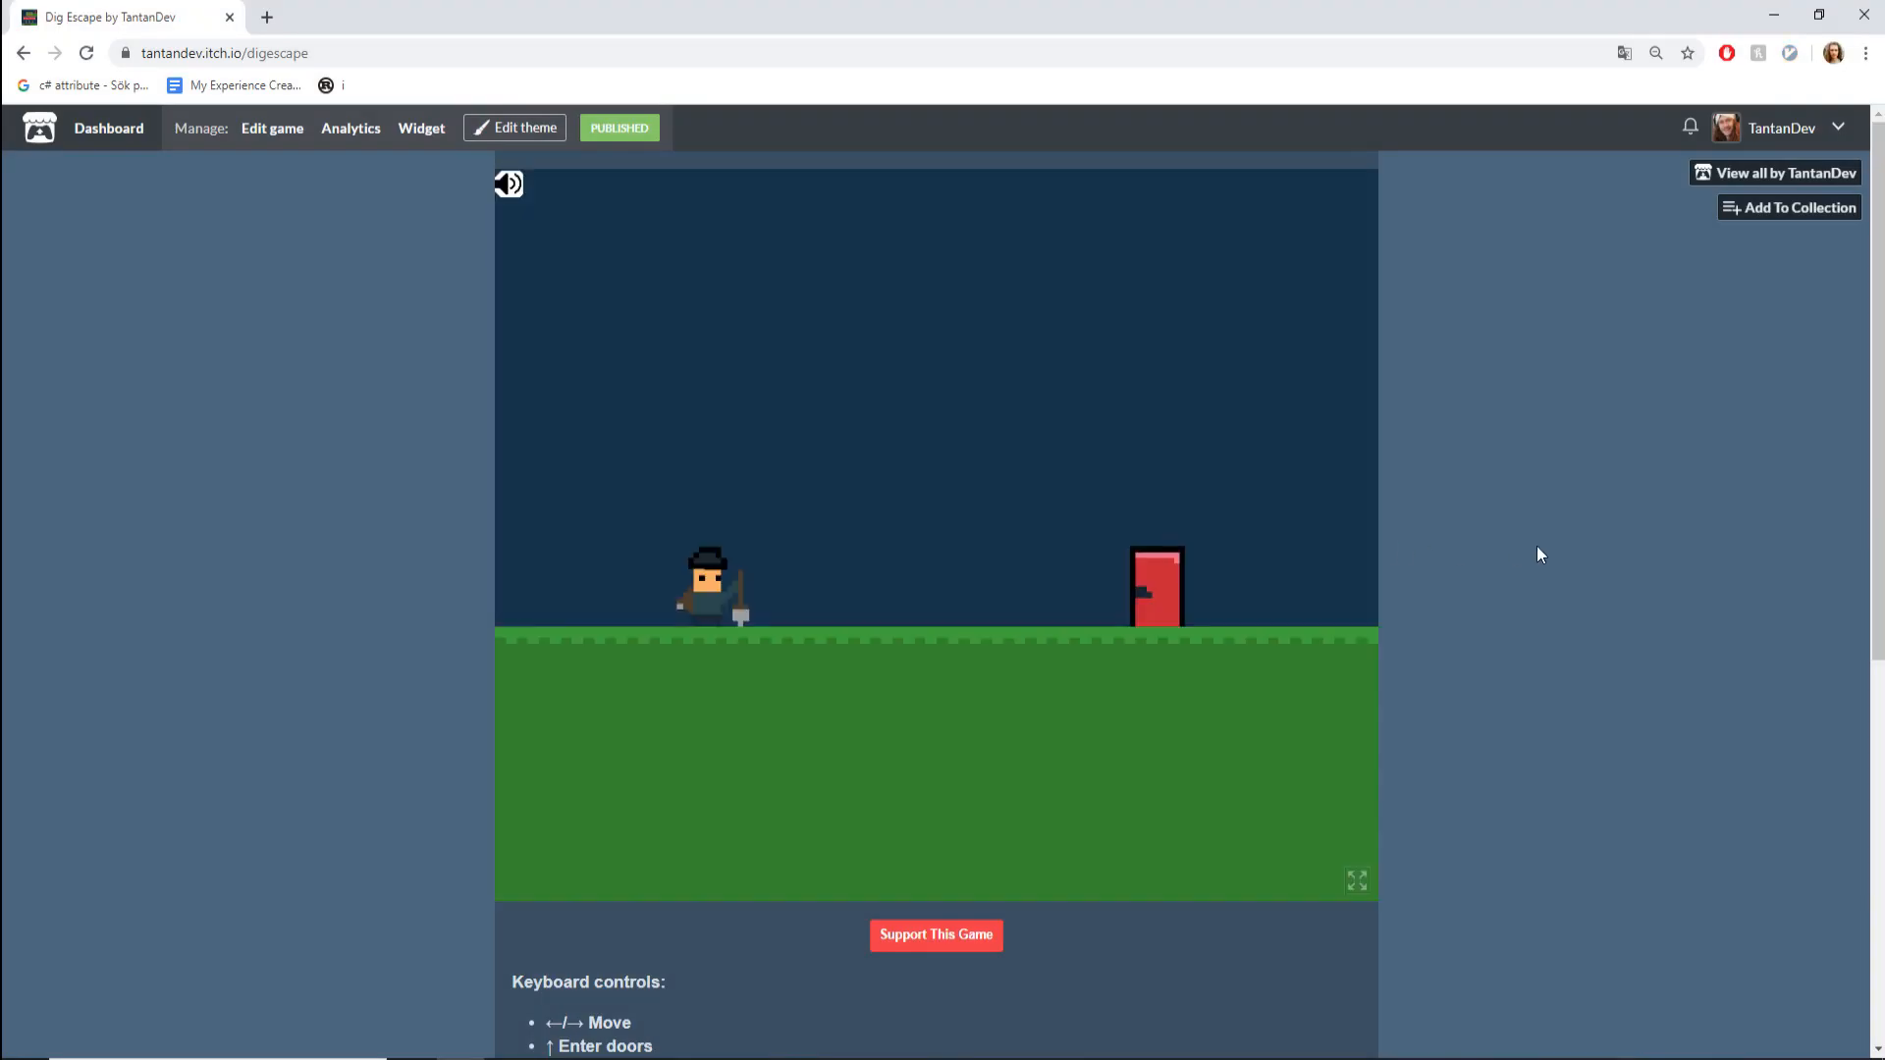
mouse_move(1759, 618)
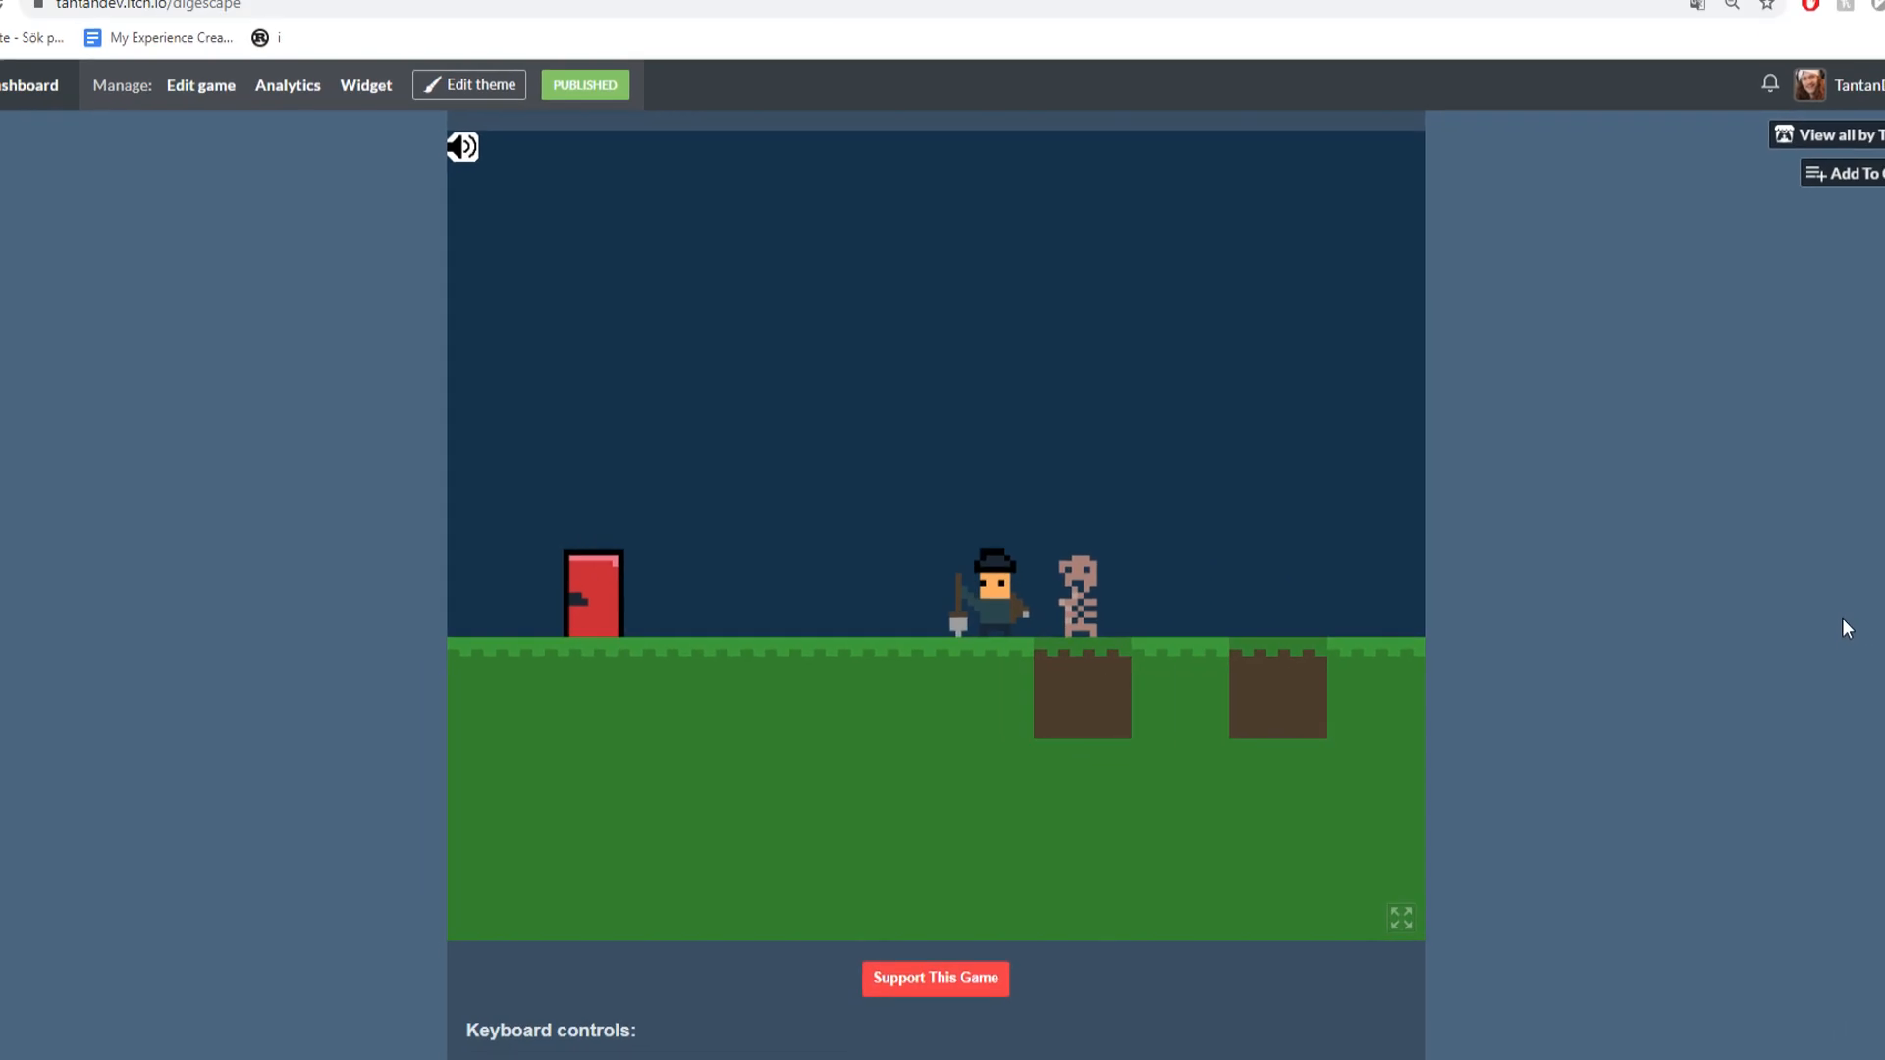
click(1400, 919)
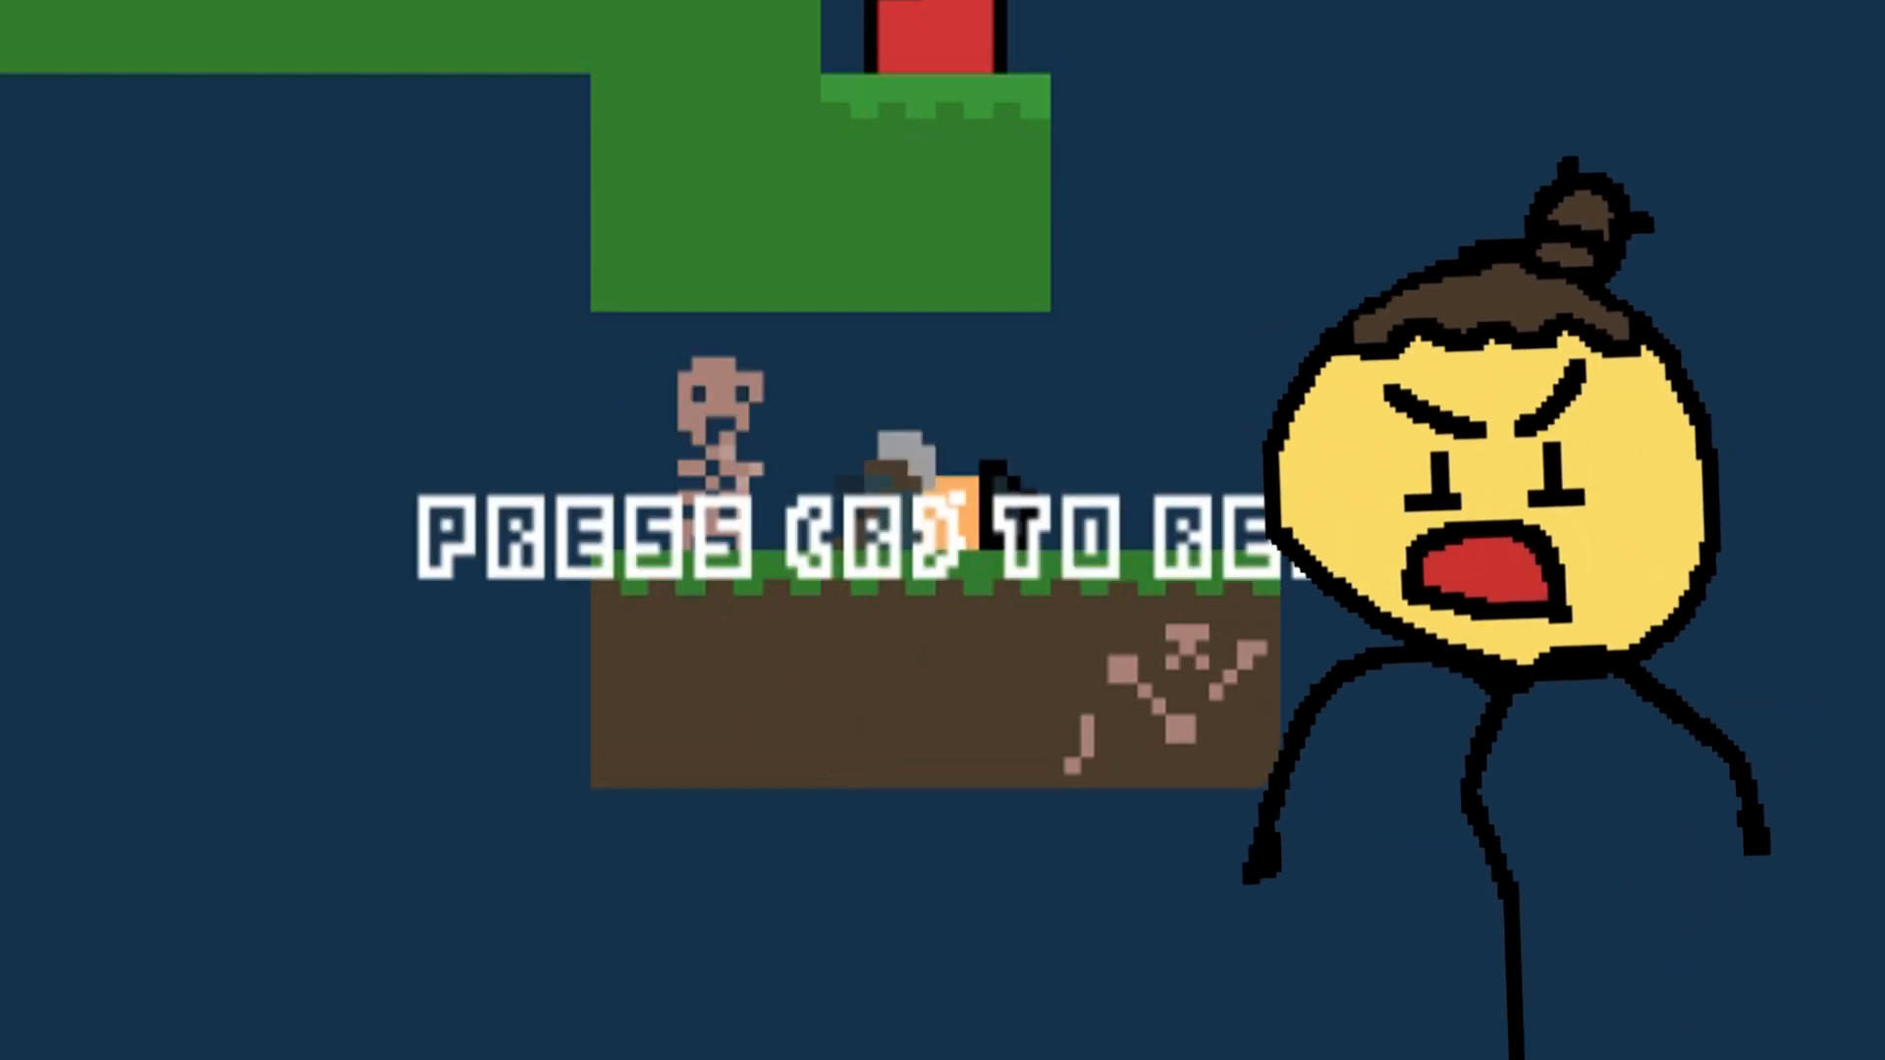
key(r)
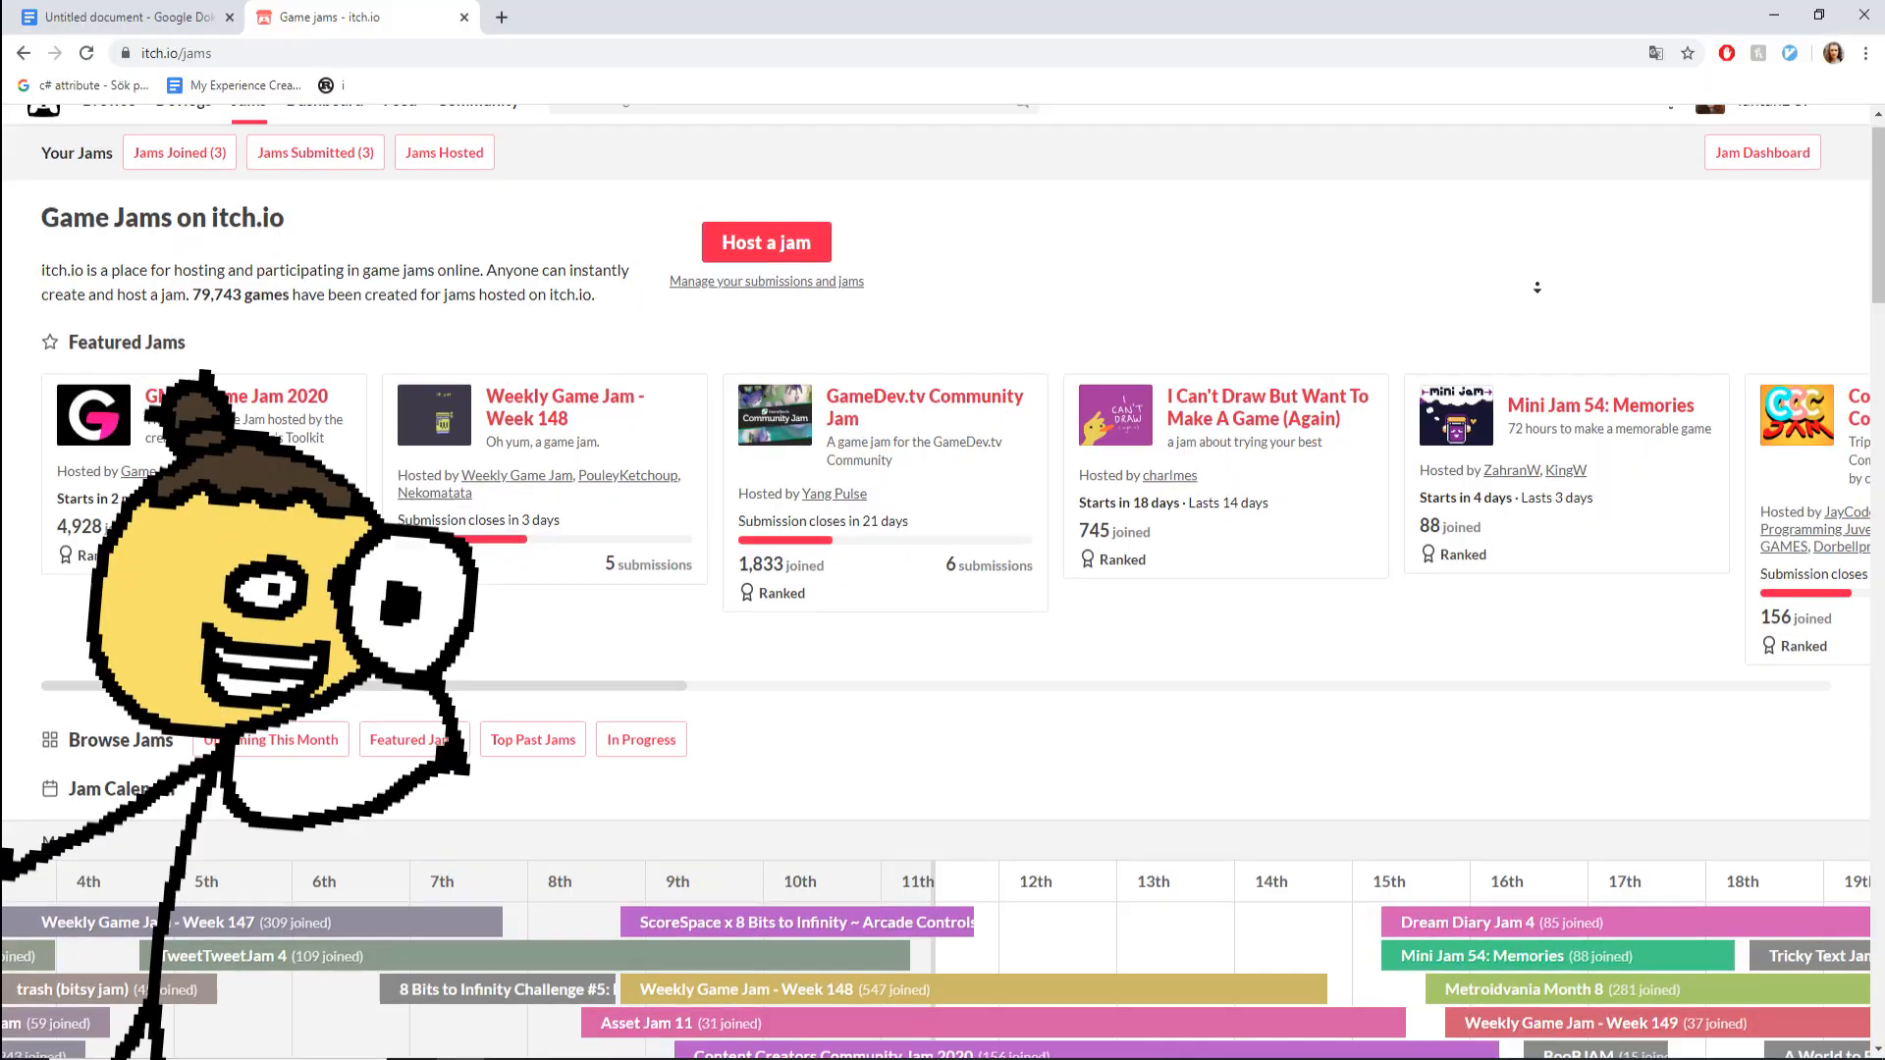
Scroll the itch.io jams page down to the Jam Calendar of running and upcoming jams.
scroll(down, 3)
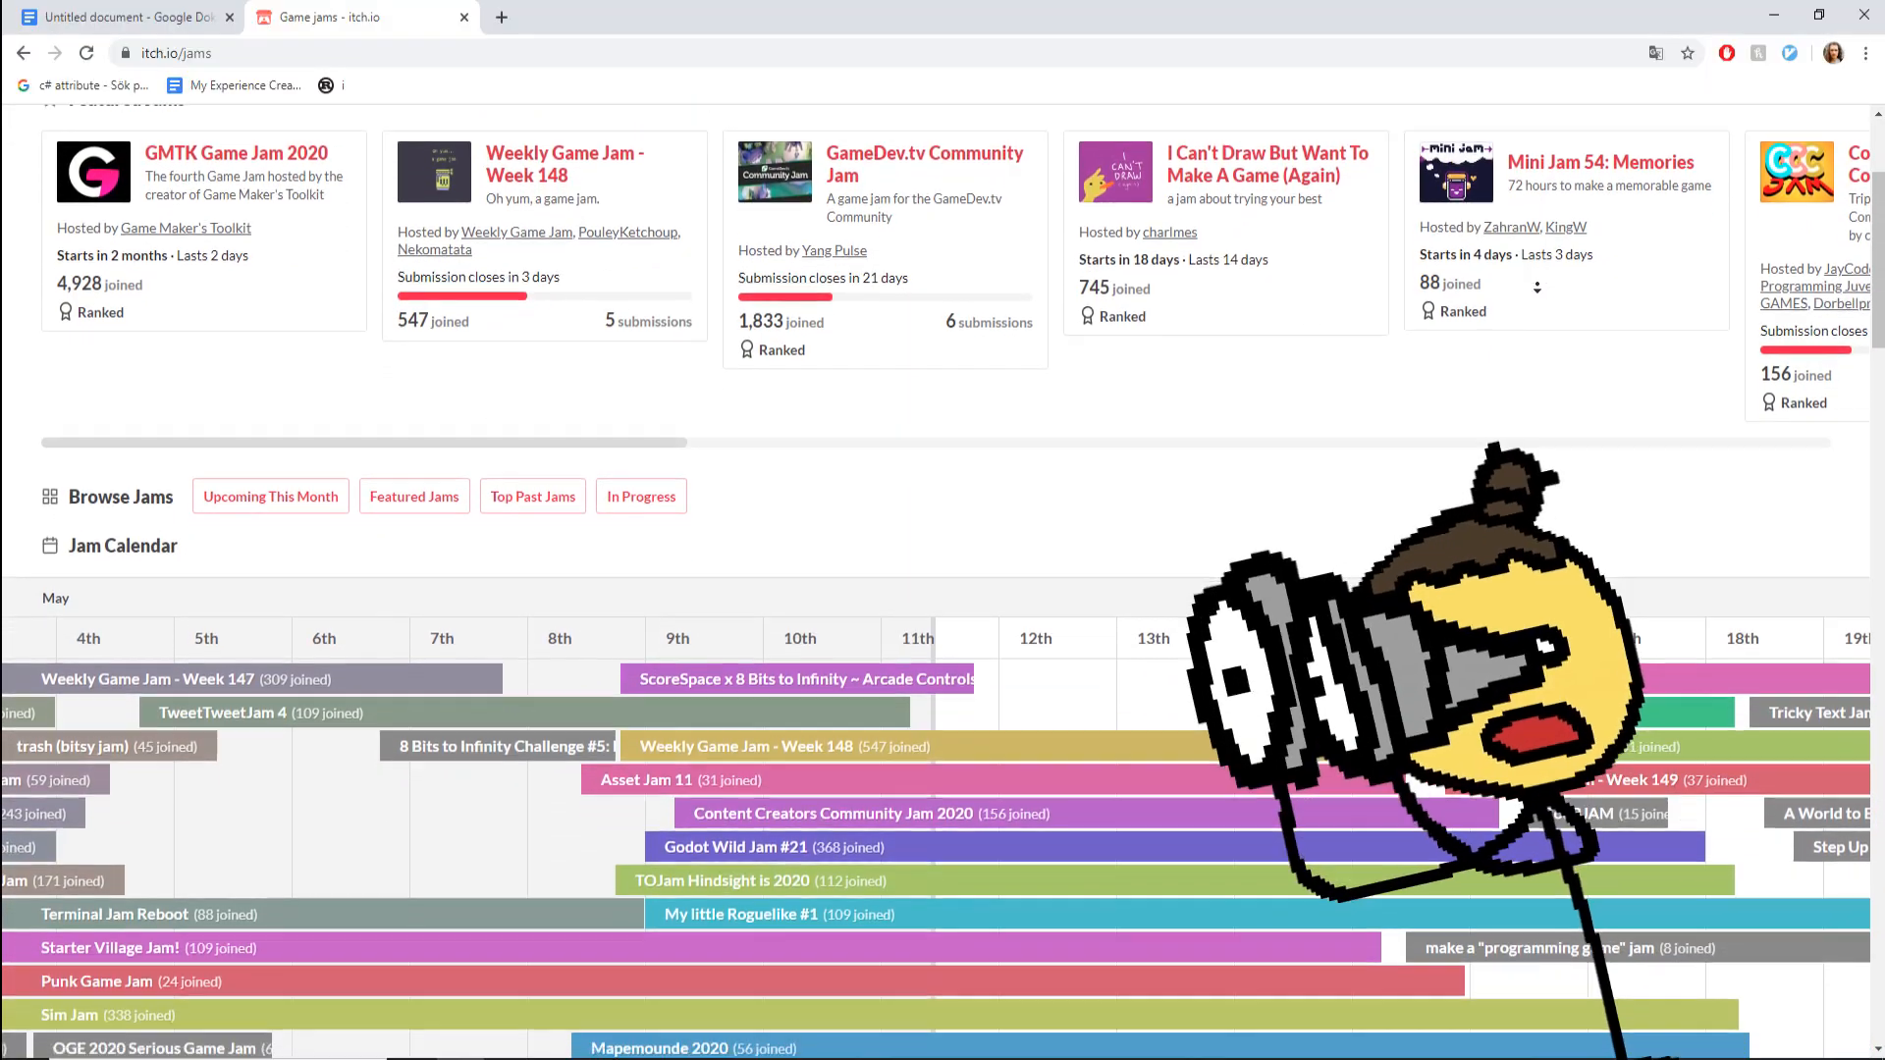
scroll(down, 3)
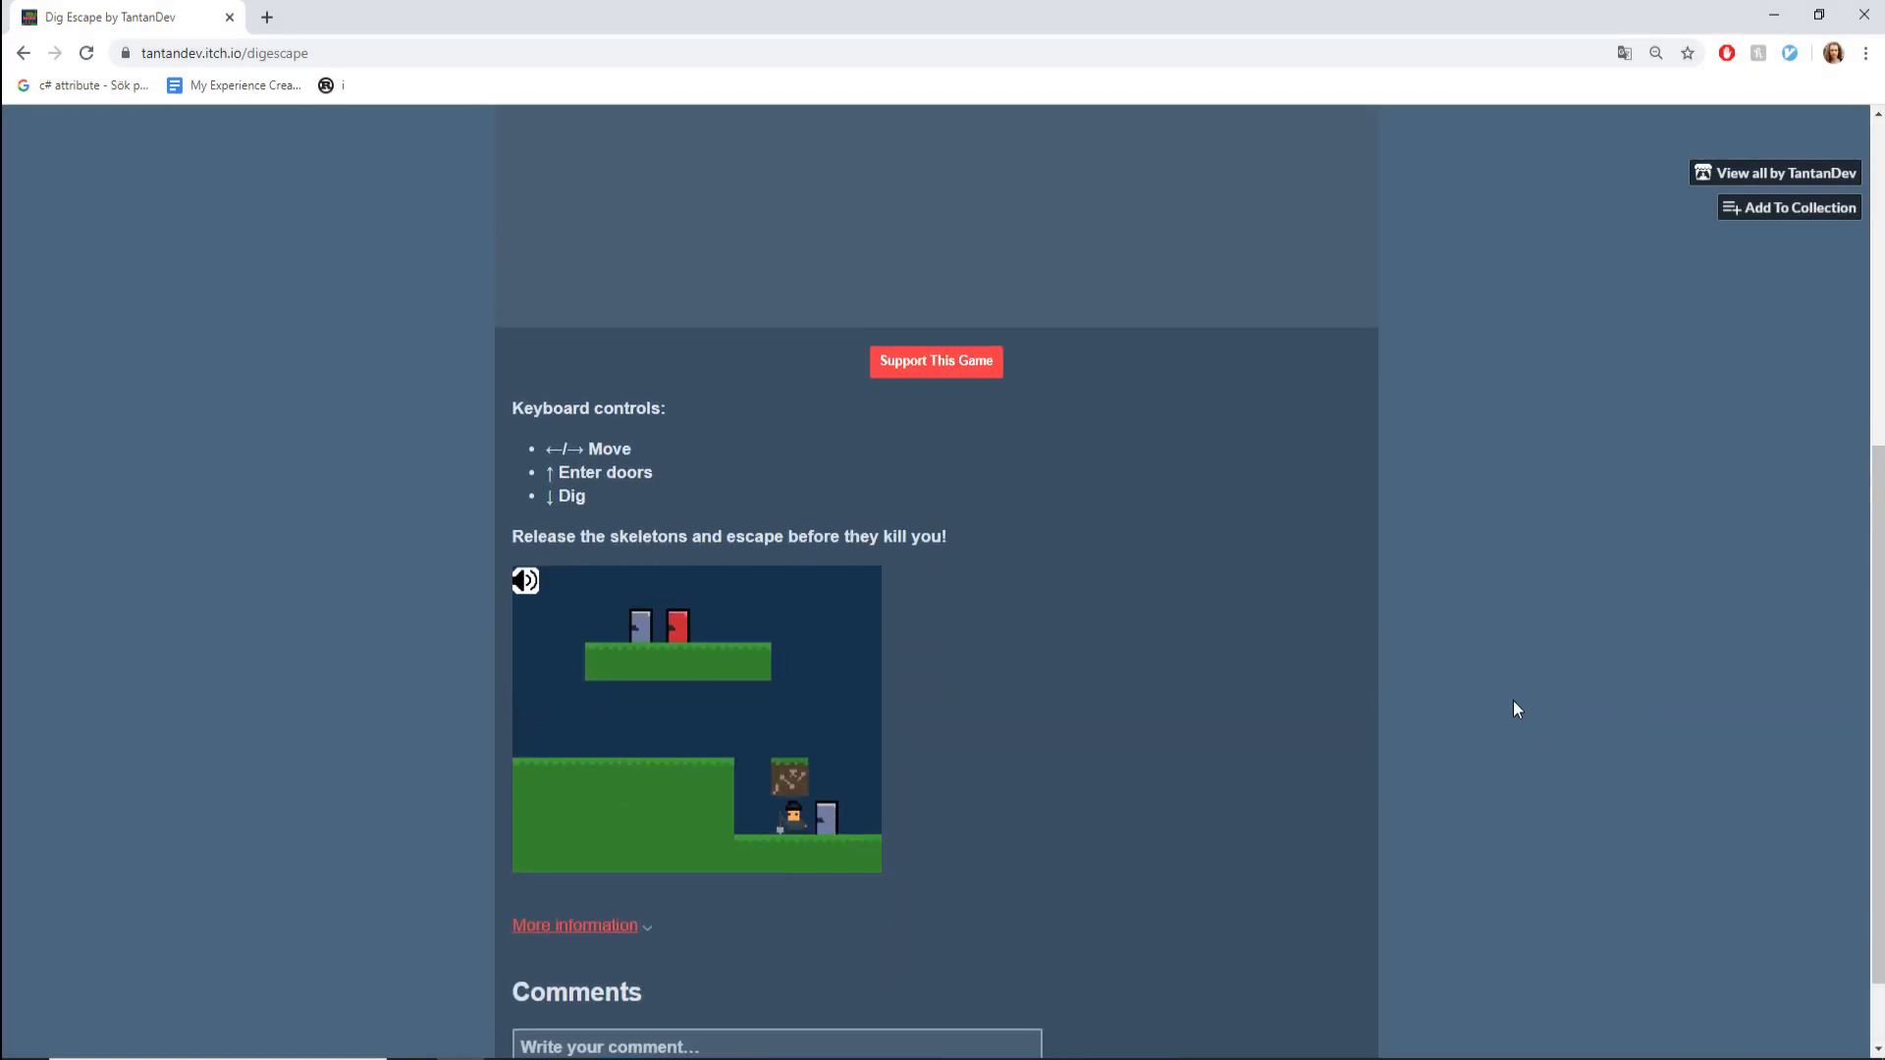
Return to the top of the Dig Escape page and start the game via Run game.
scroll(up, 3)
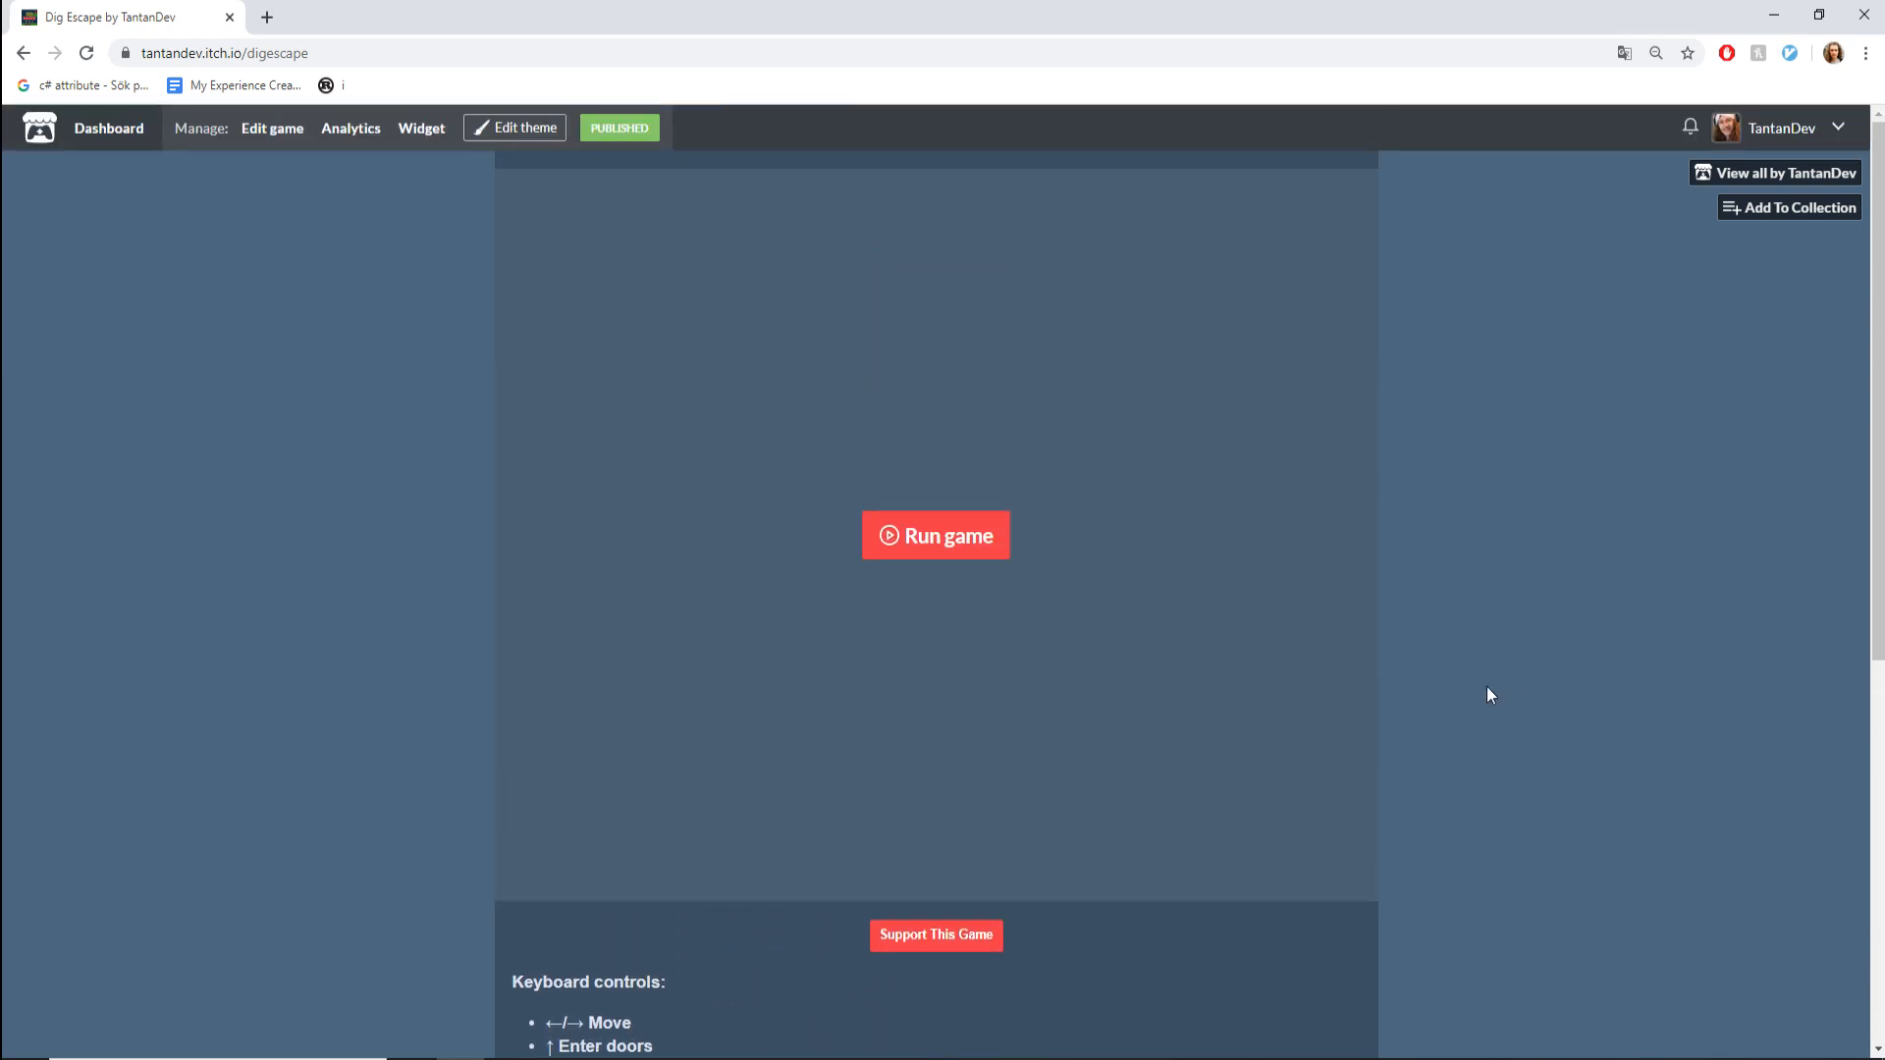
click(935, 534)
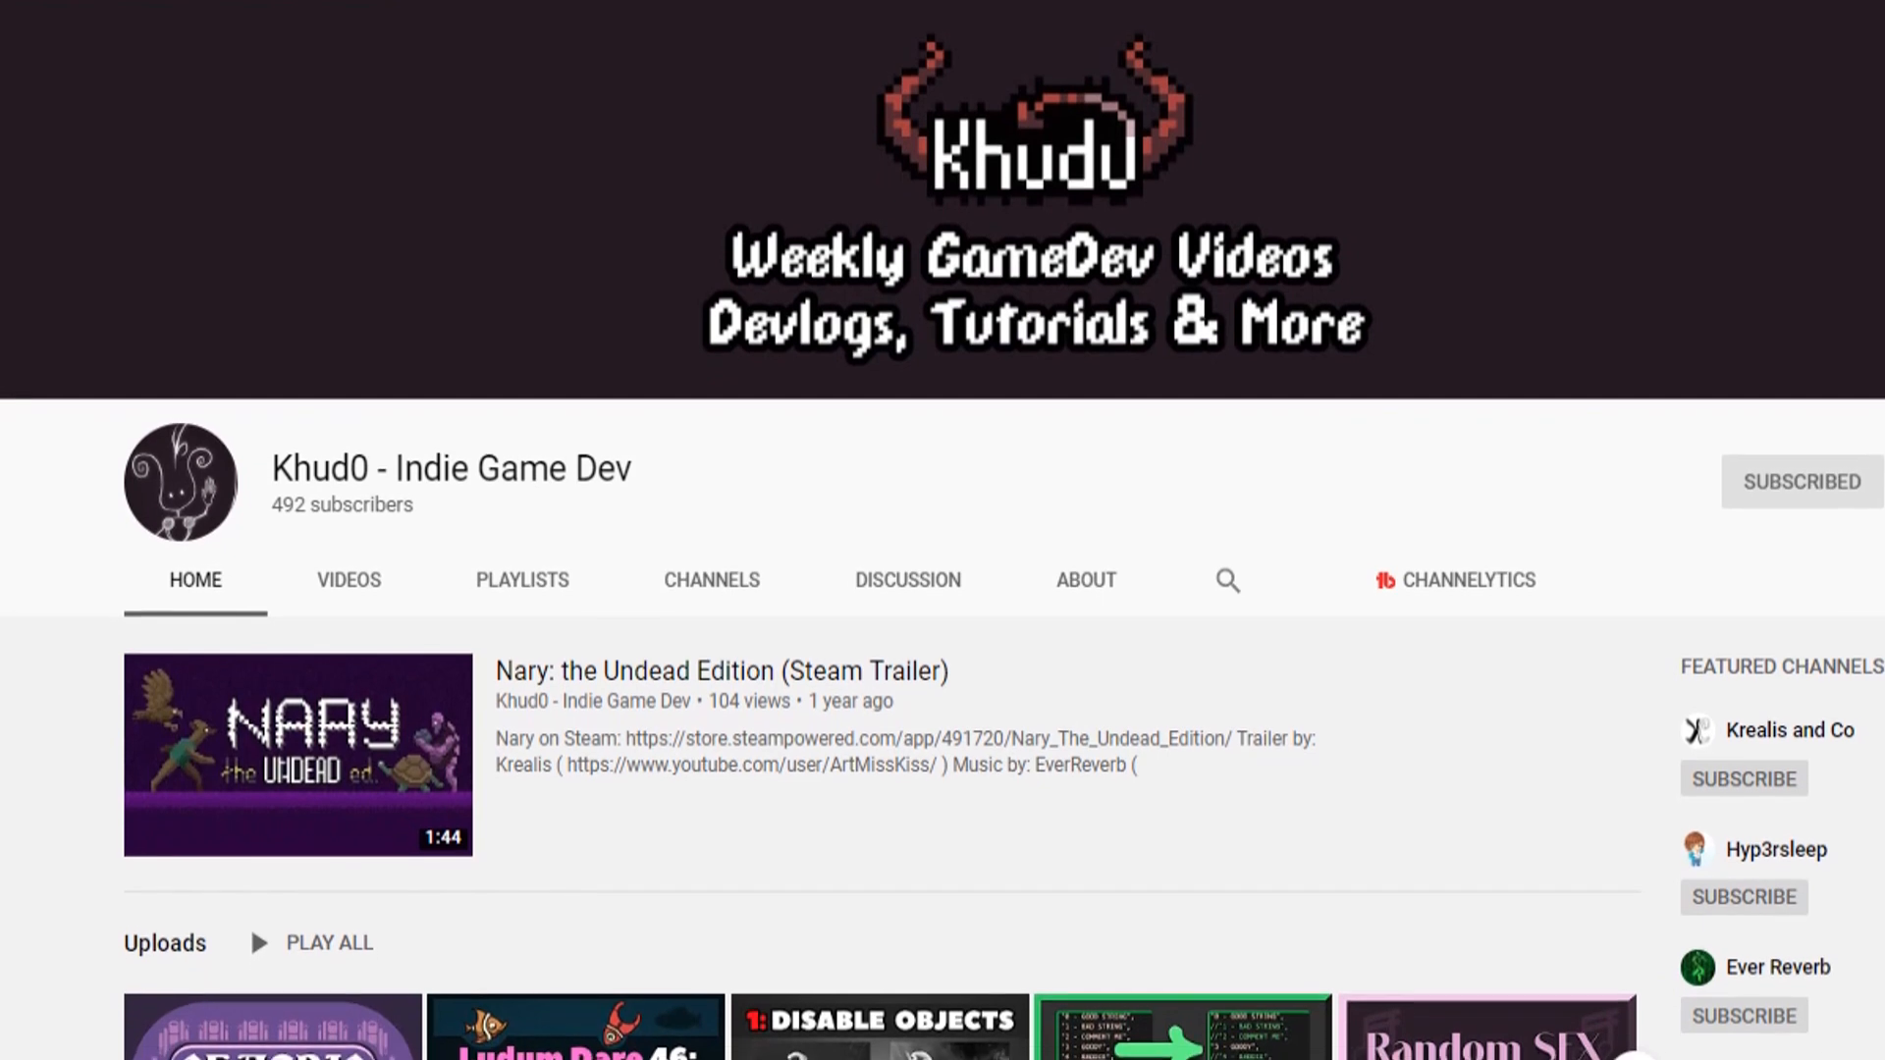
scroll(down, 3)
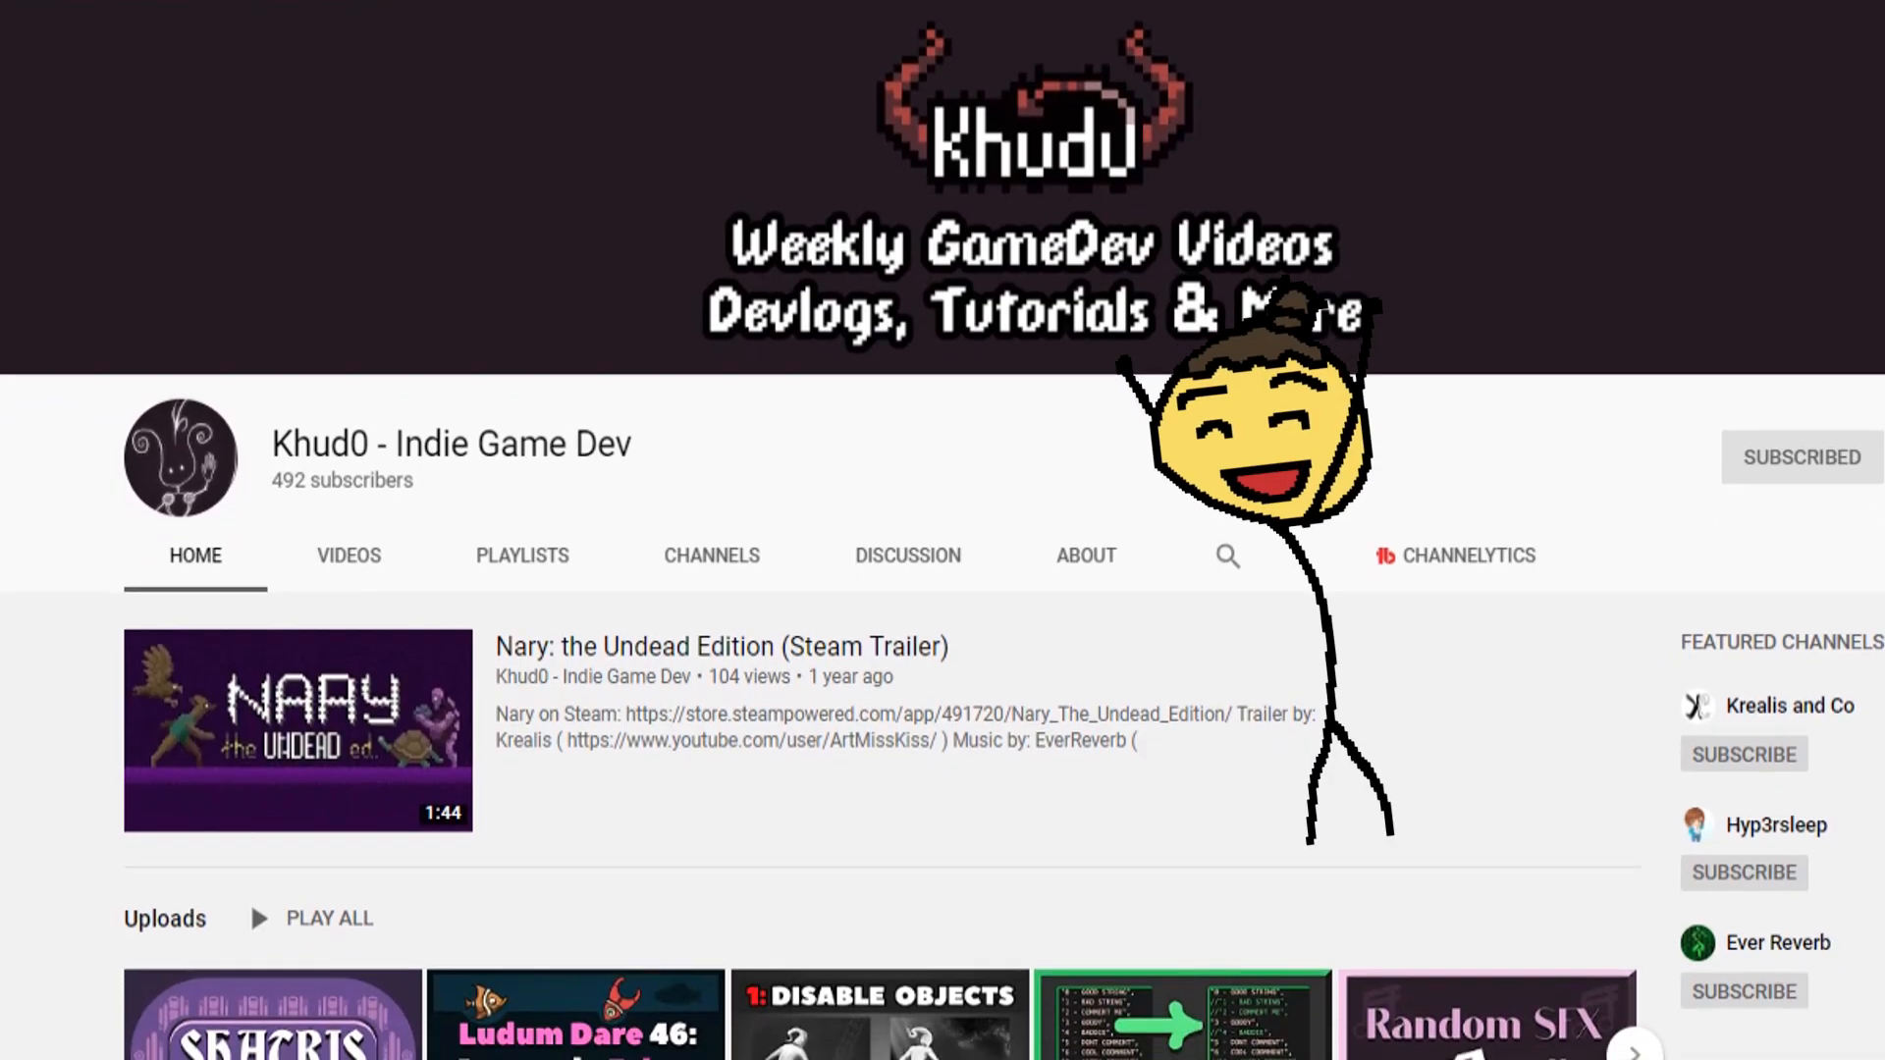
scroll(down, 3)
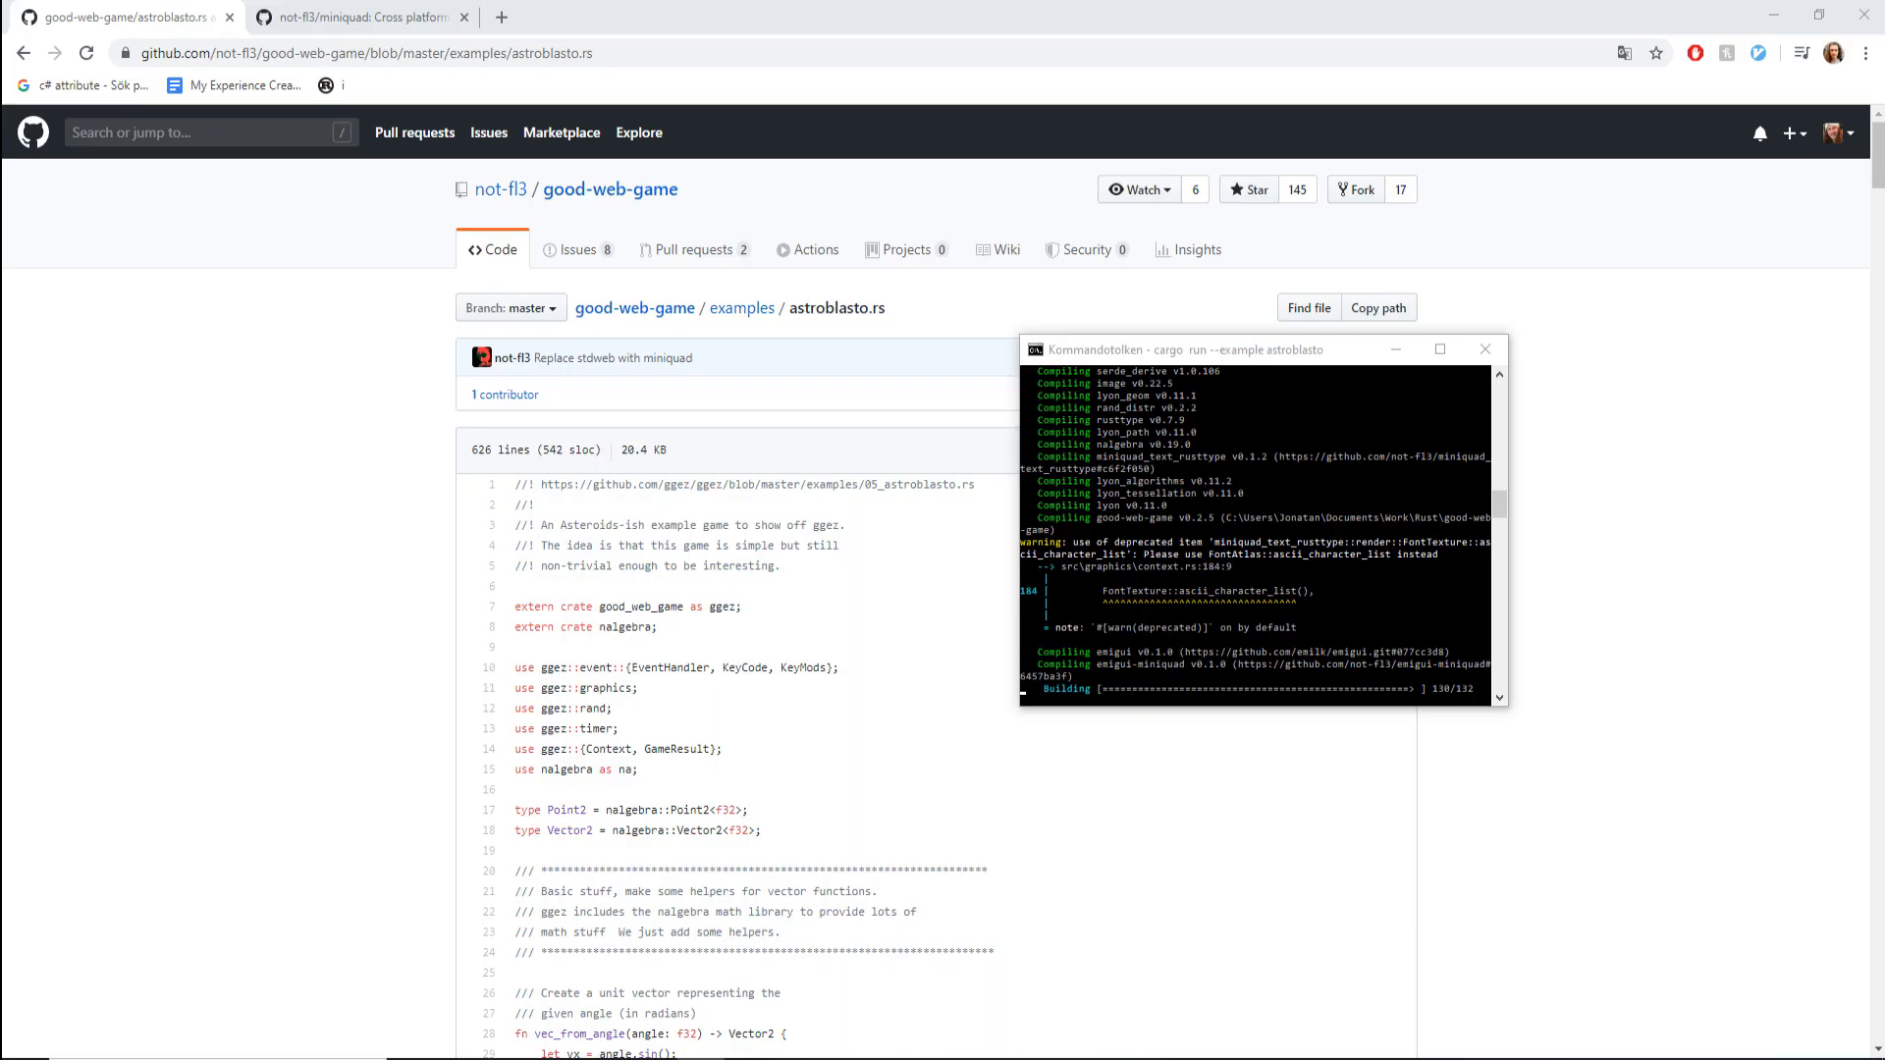
mouse_move(1414, 683)
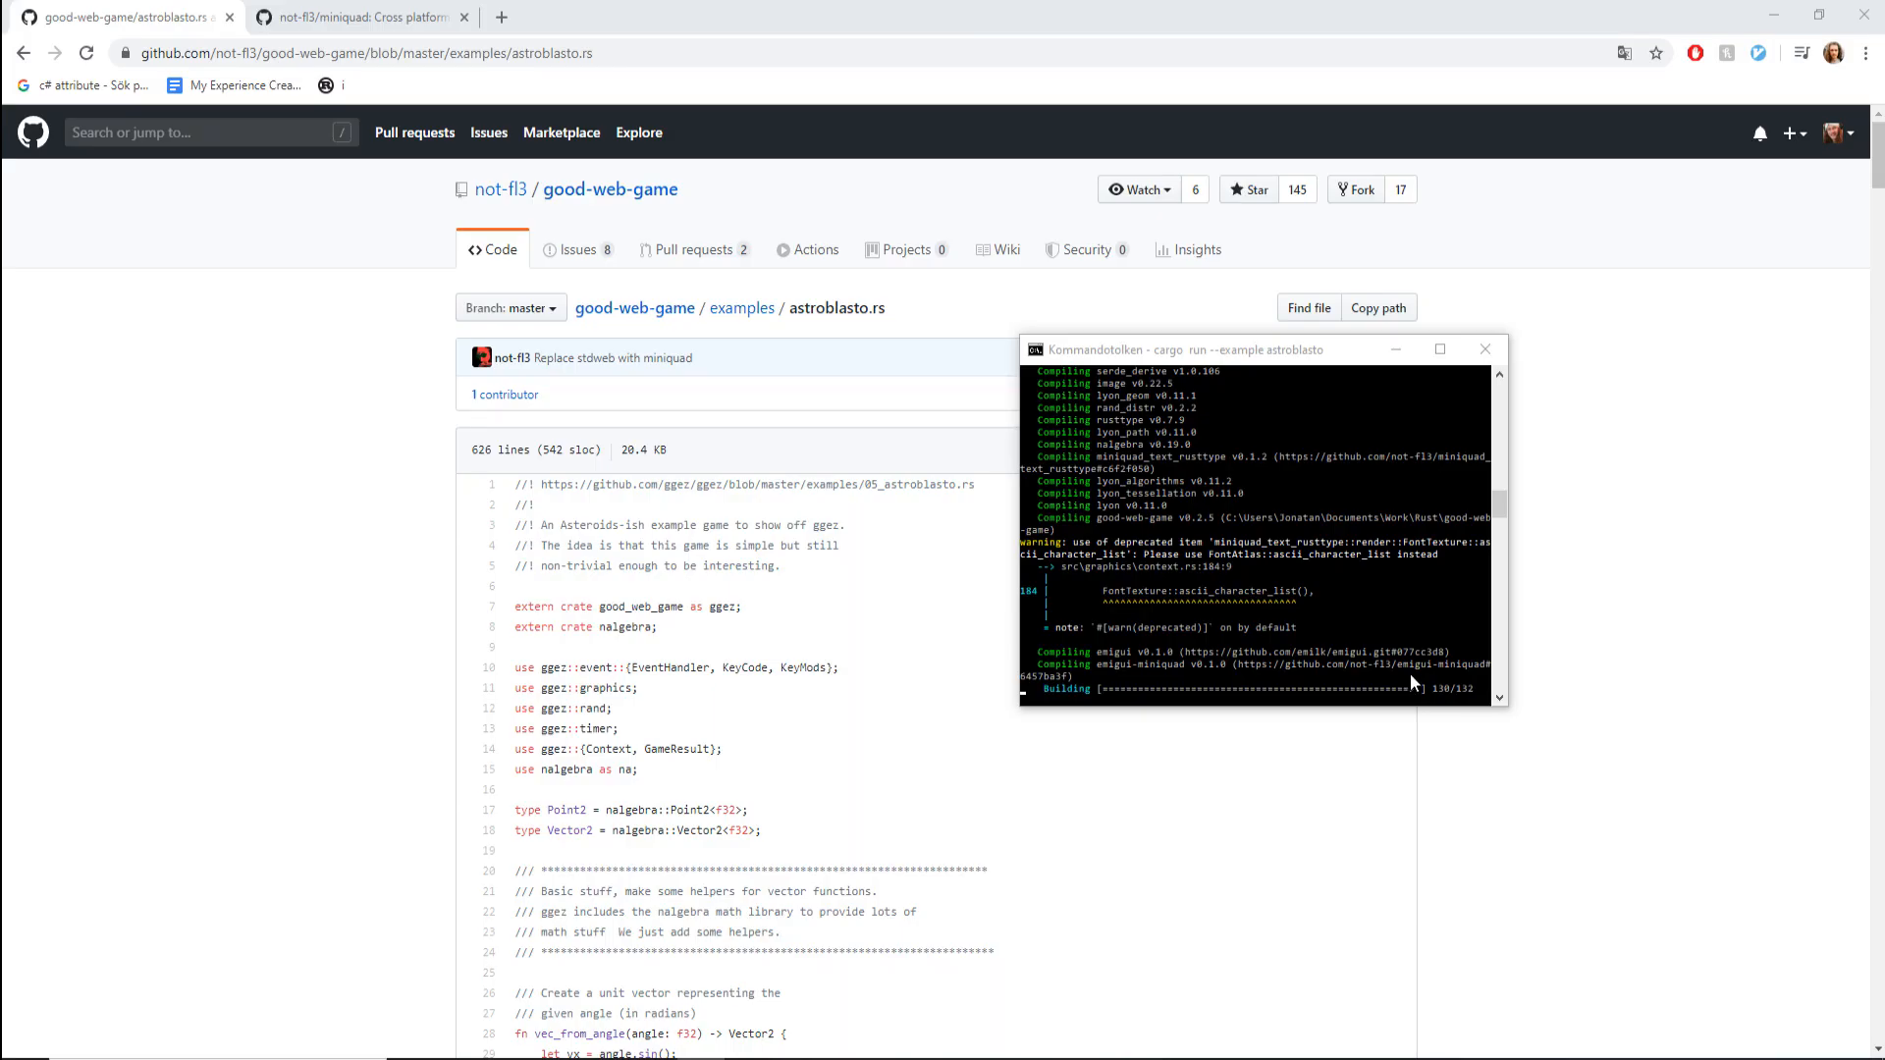
mouse_move(1257, 577)
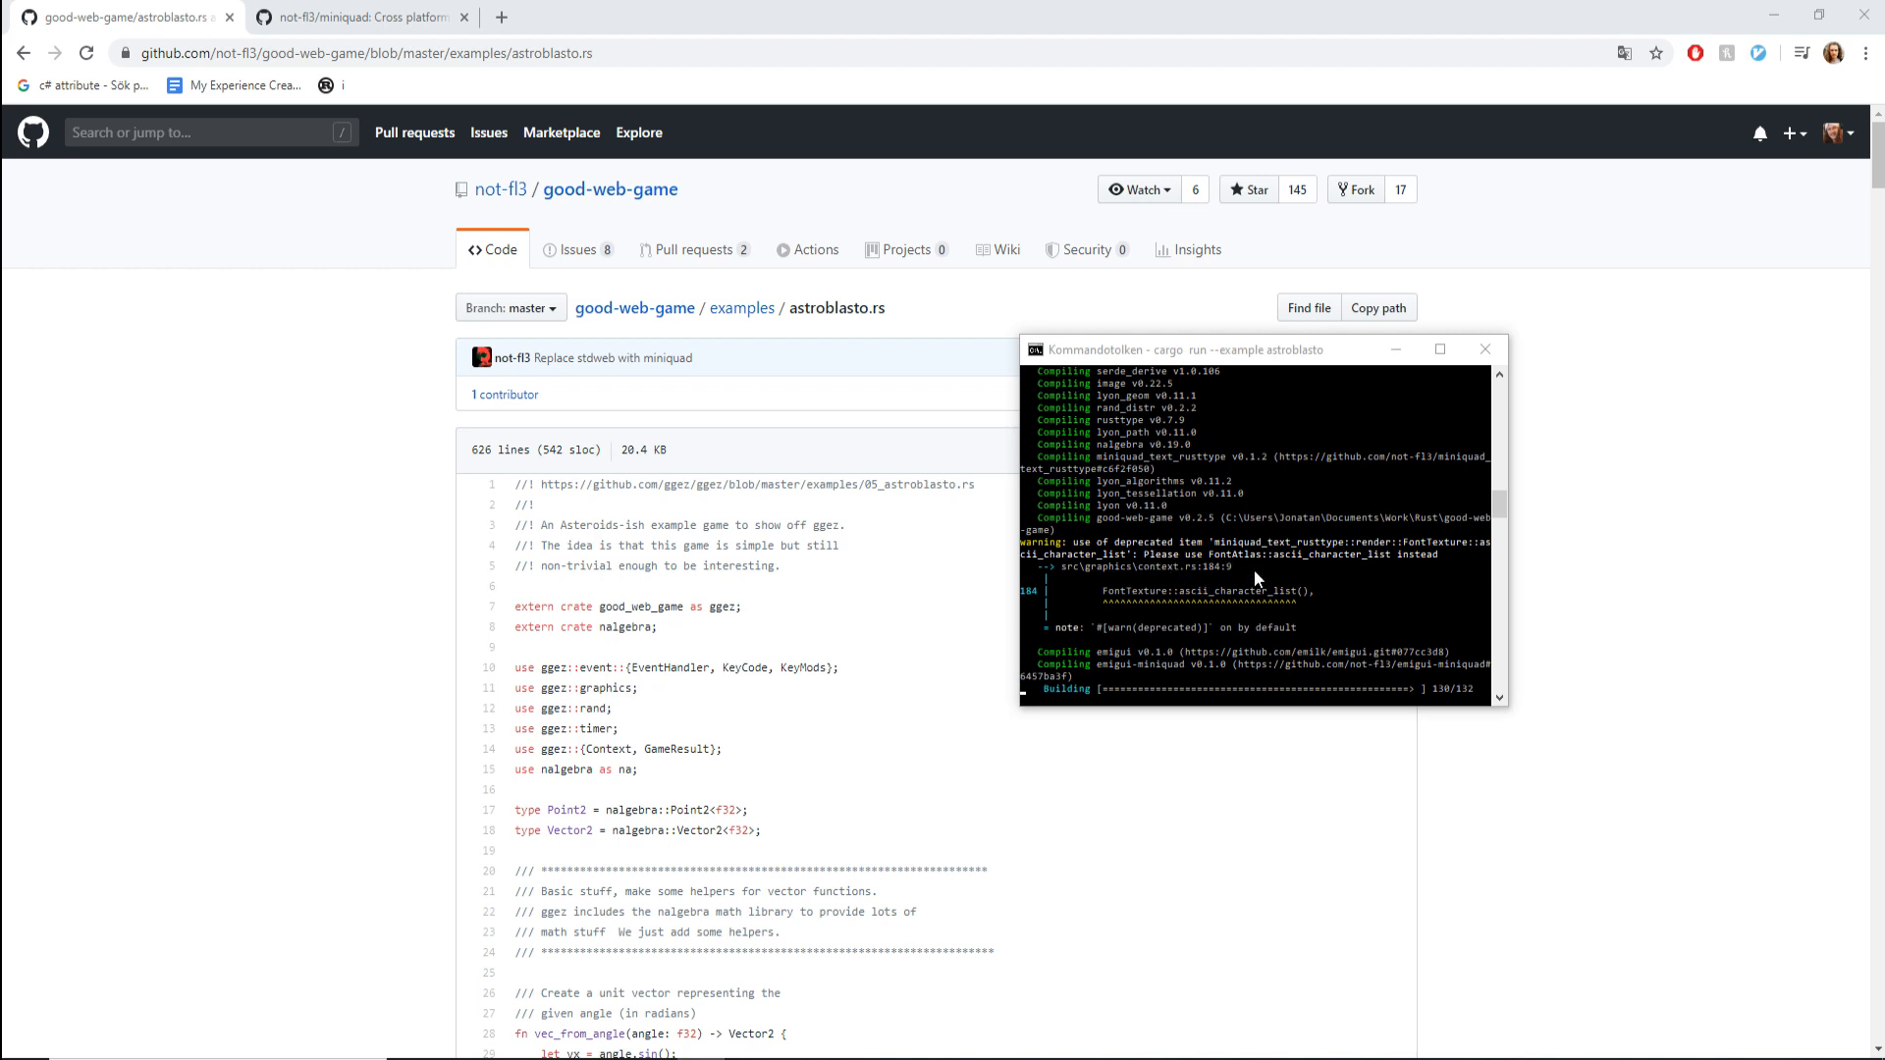
mouse_move(1285, 609)
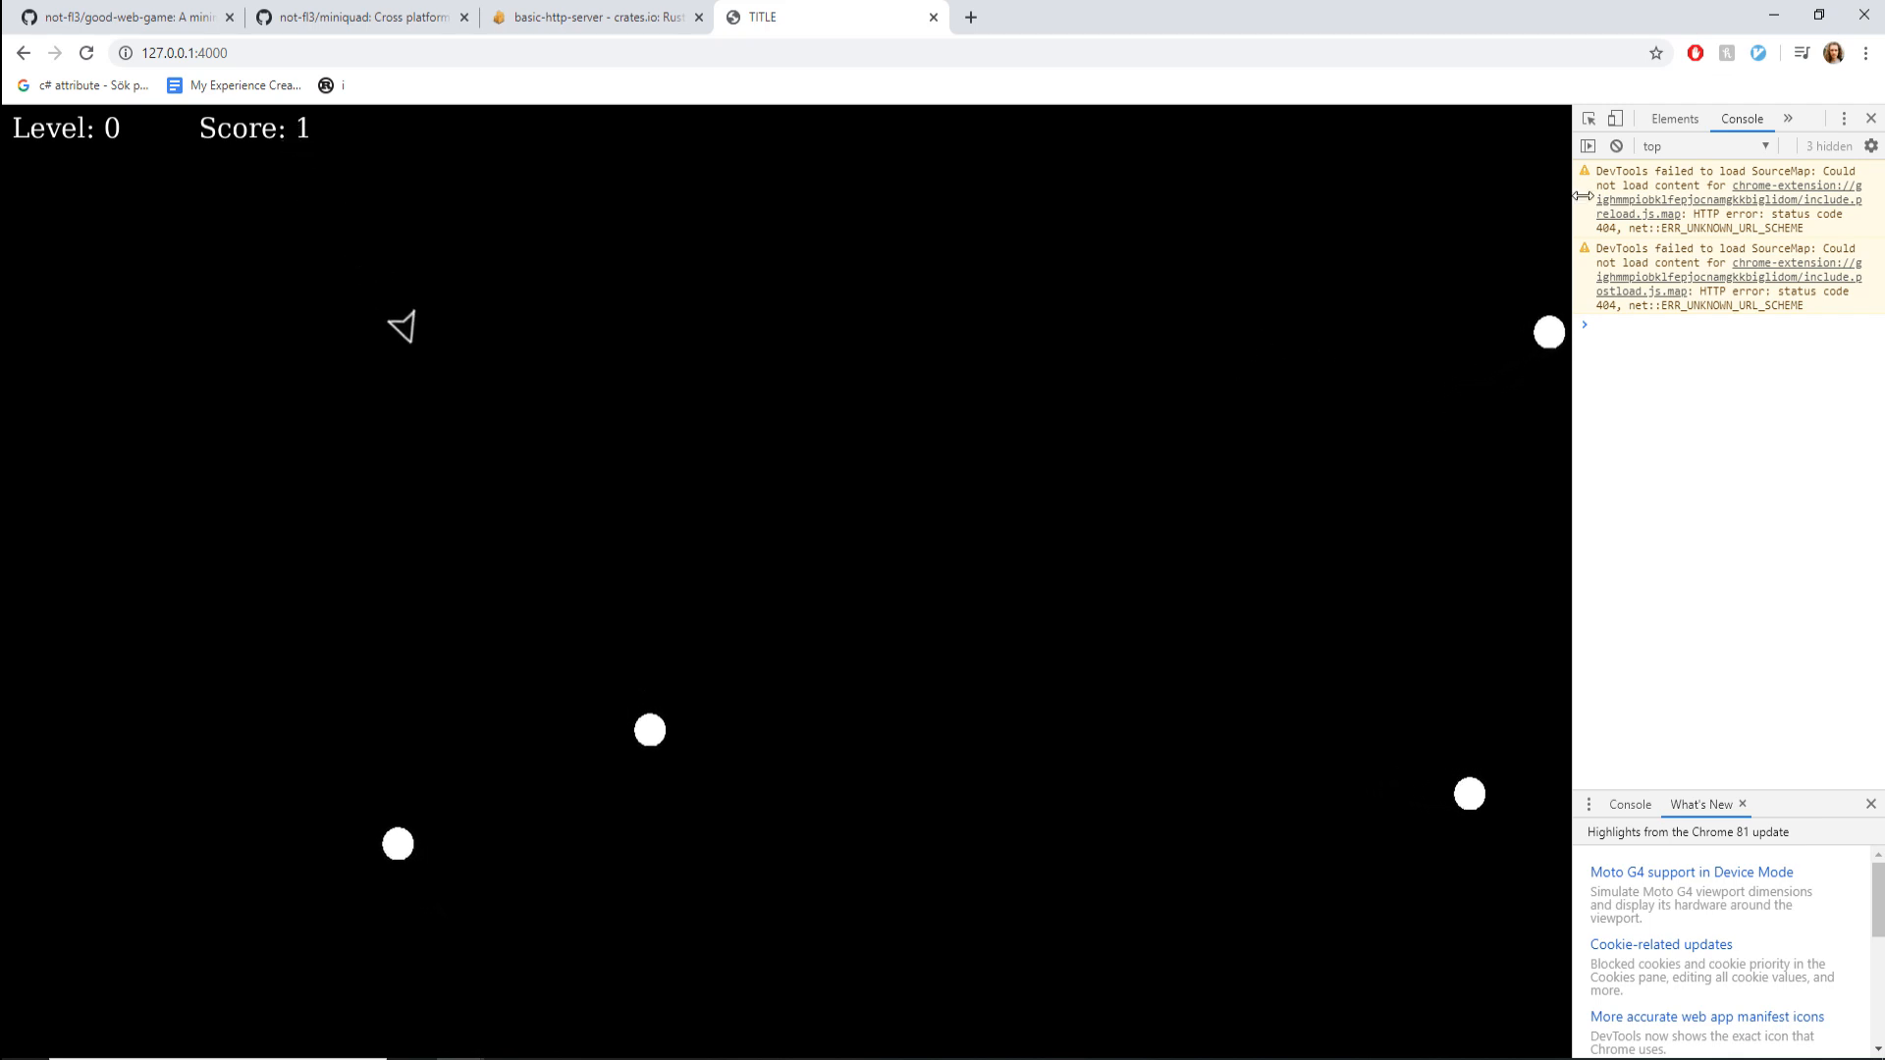
In DevTools Console, select the 'Failed to execute compile on WebAssembly' error from the wasm 404.
click(1868, 118)
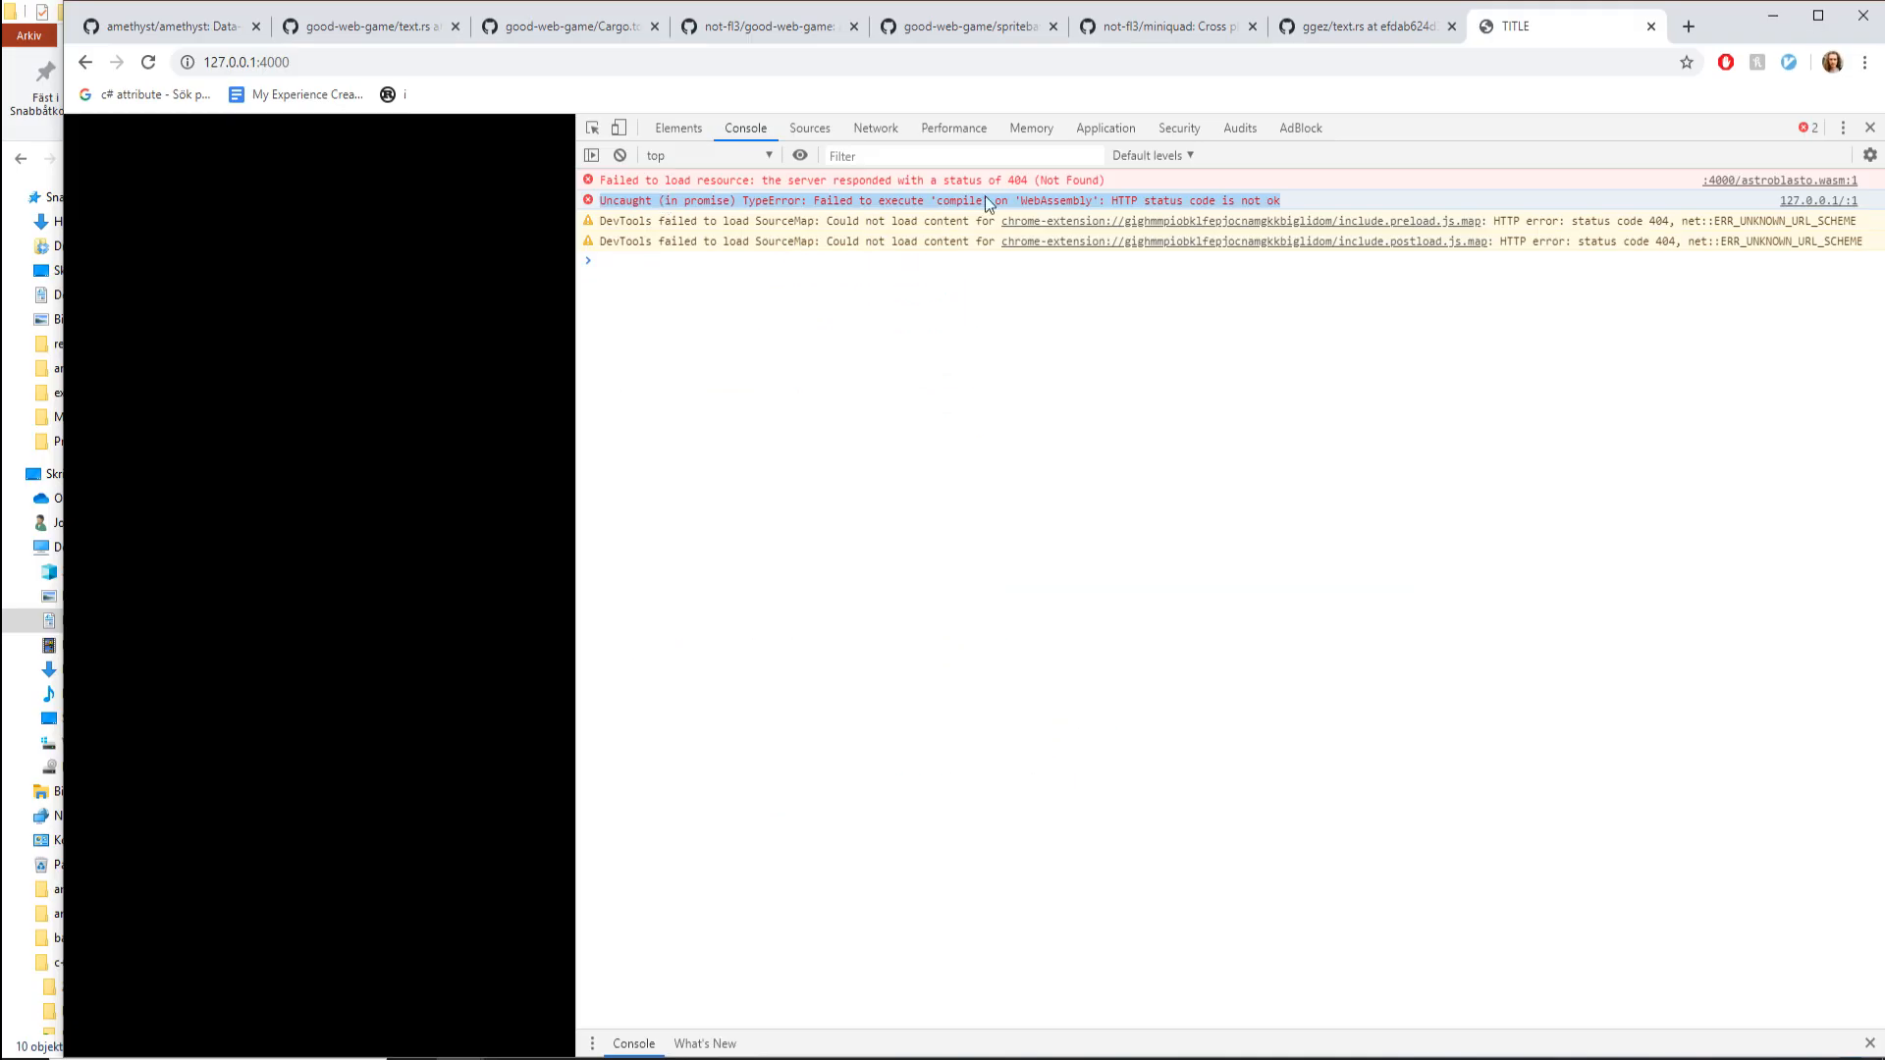
click(809, 127)
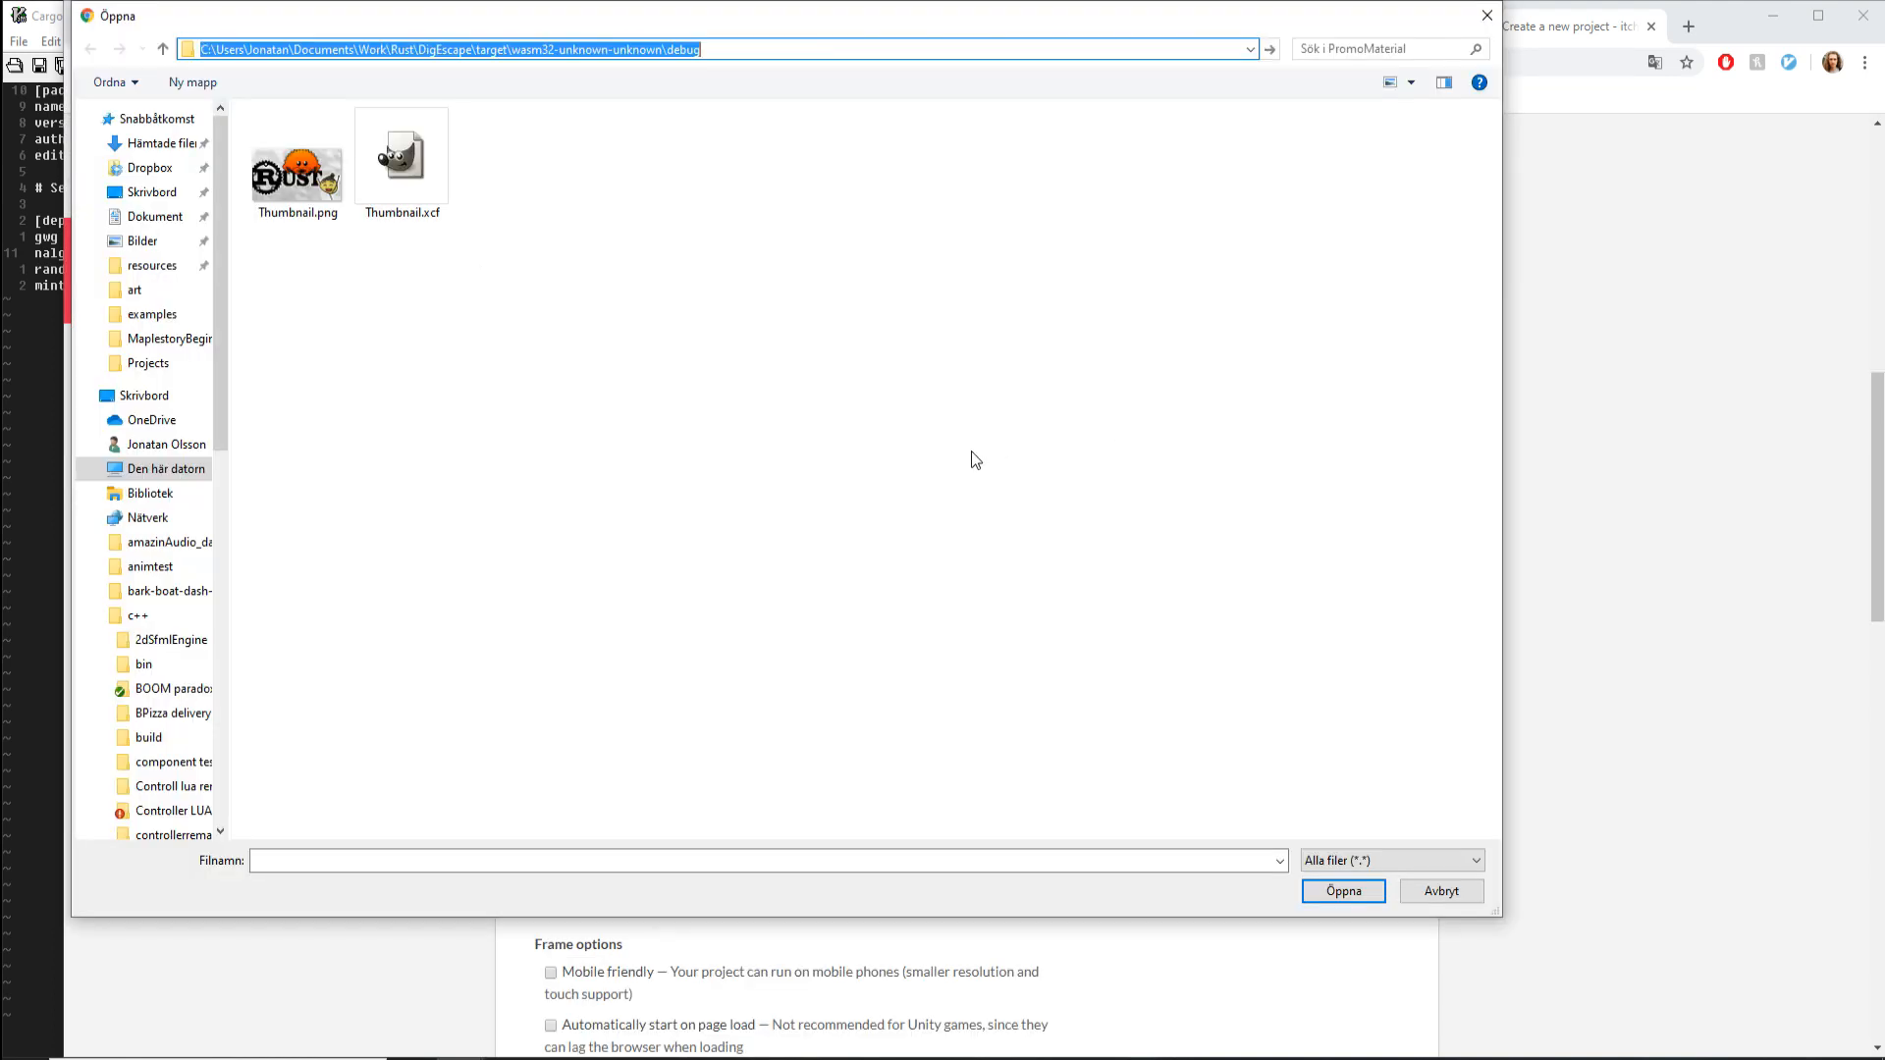
Confirm the chosen wasm build in the upload file browser for the new itch.io project.
click(1439, 892)
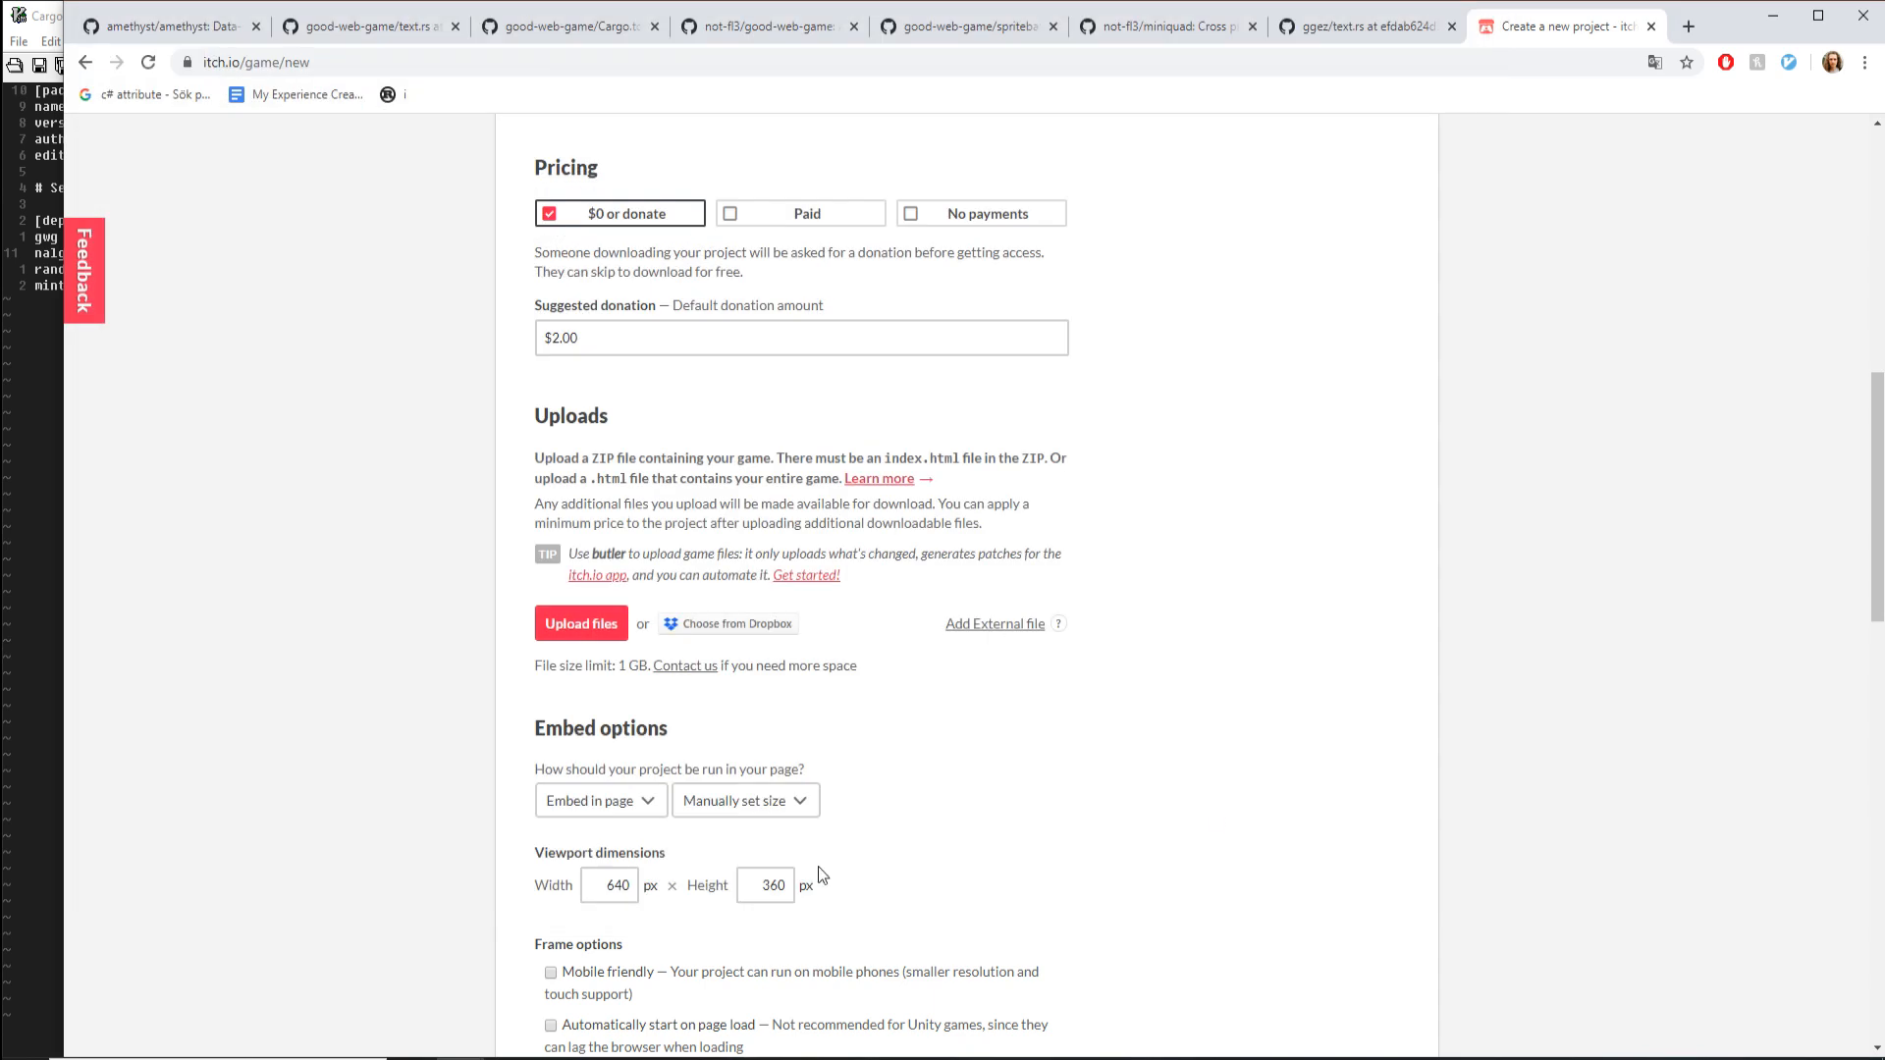
mouse_move(821, 874)
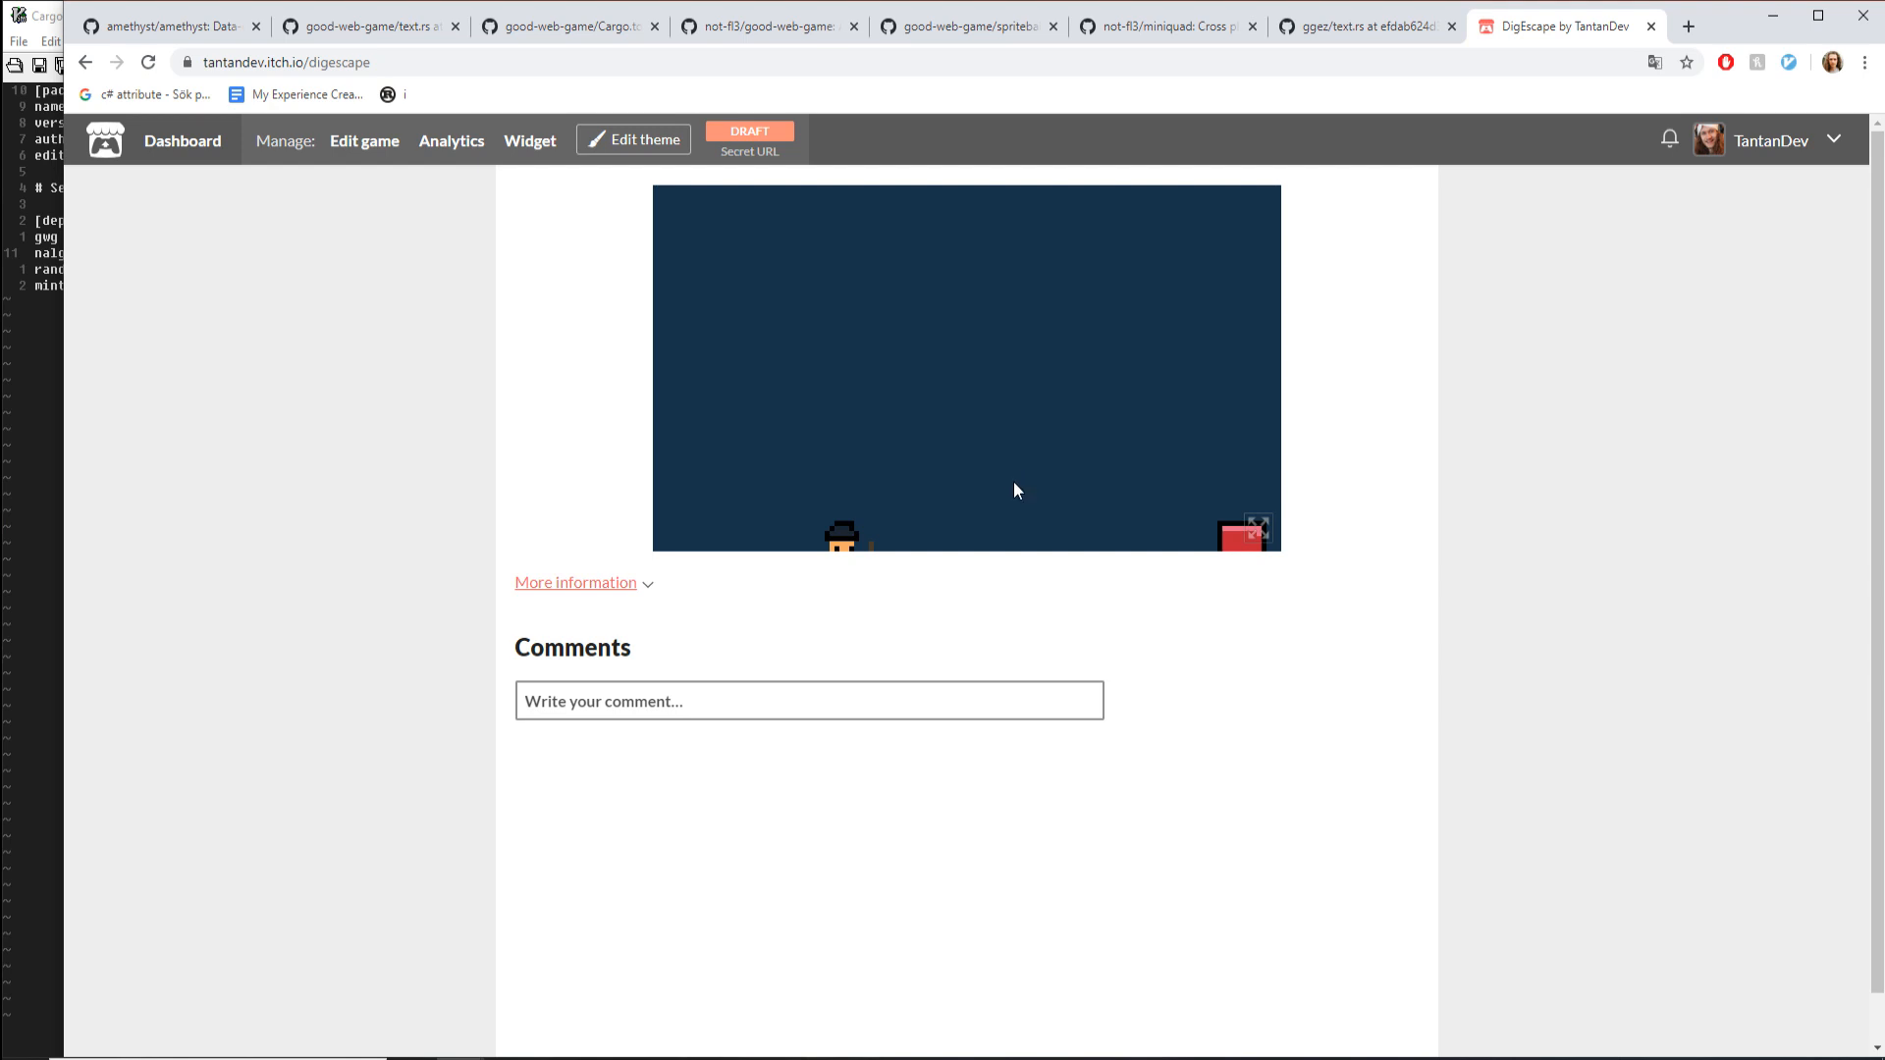
mouse_move(1145, 511)
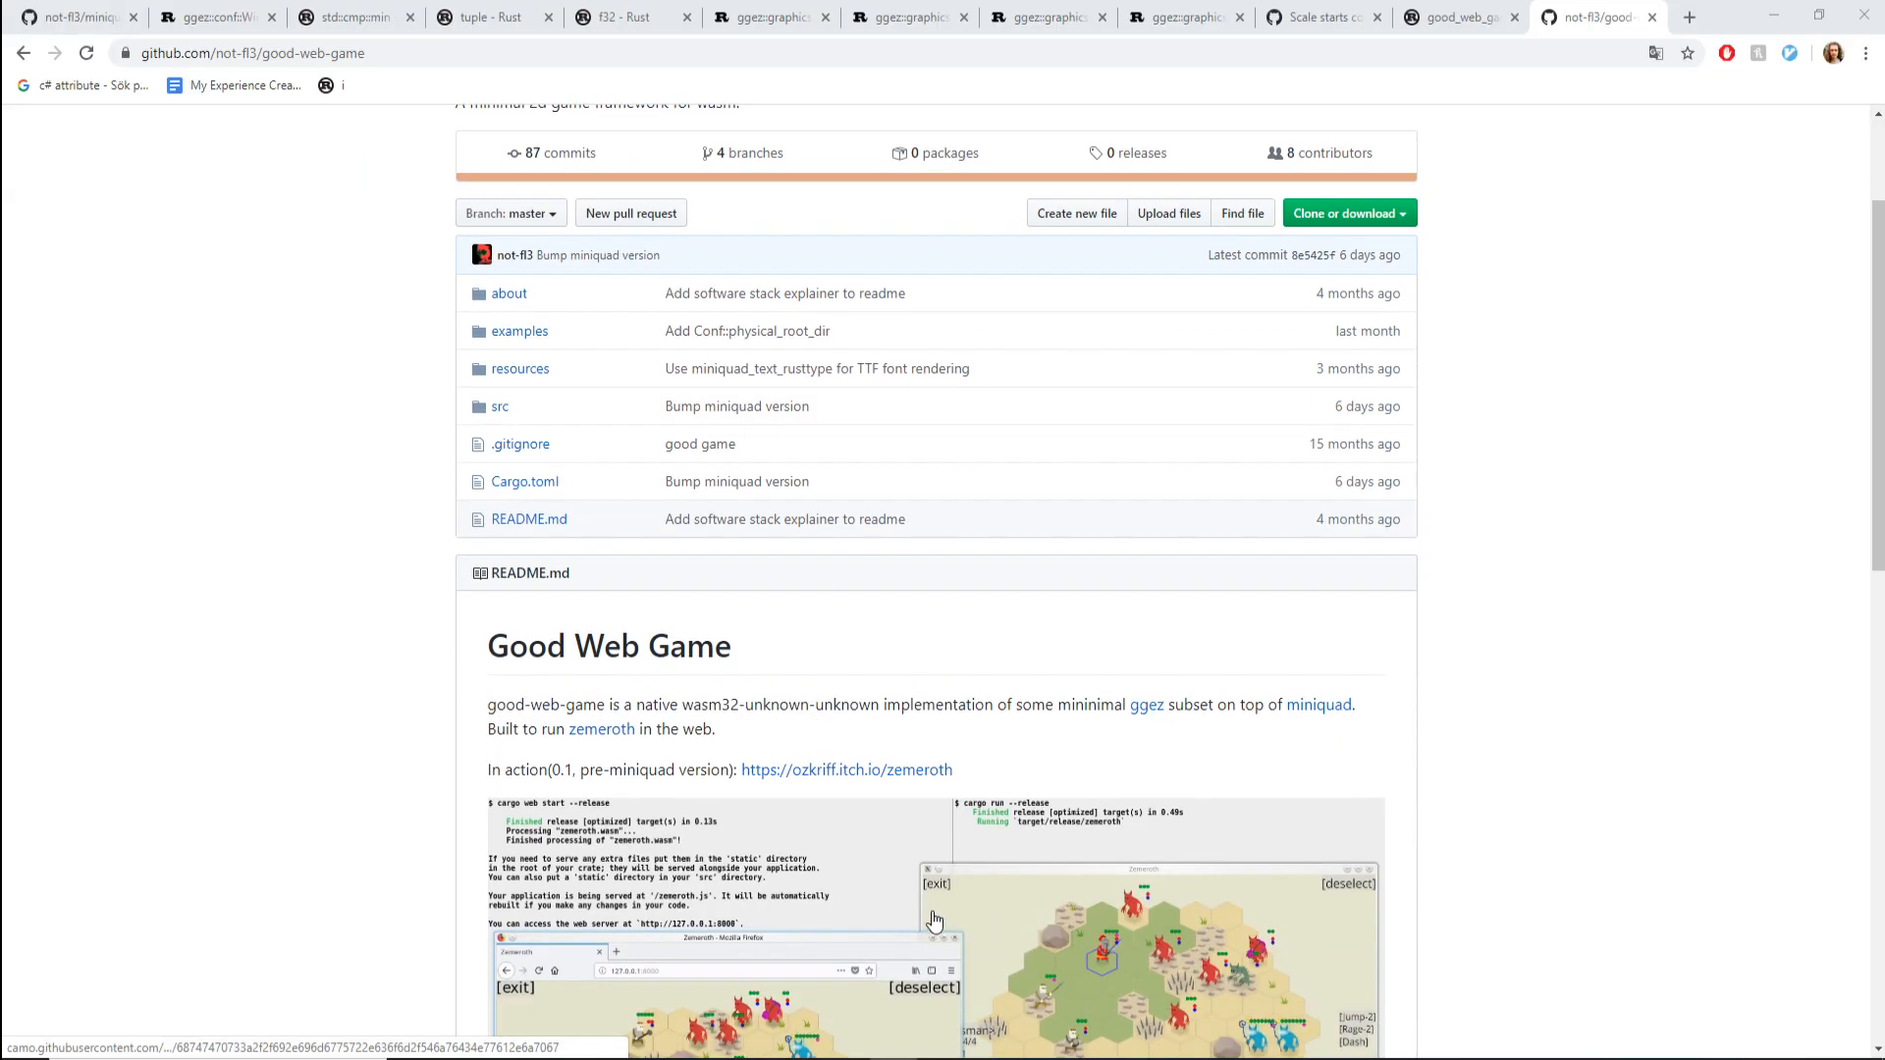
Show the good-web-game repository's Pull requests list from the repo header.
scroll(down, 3)
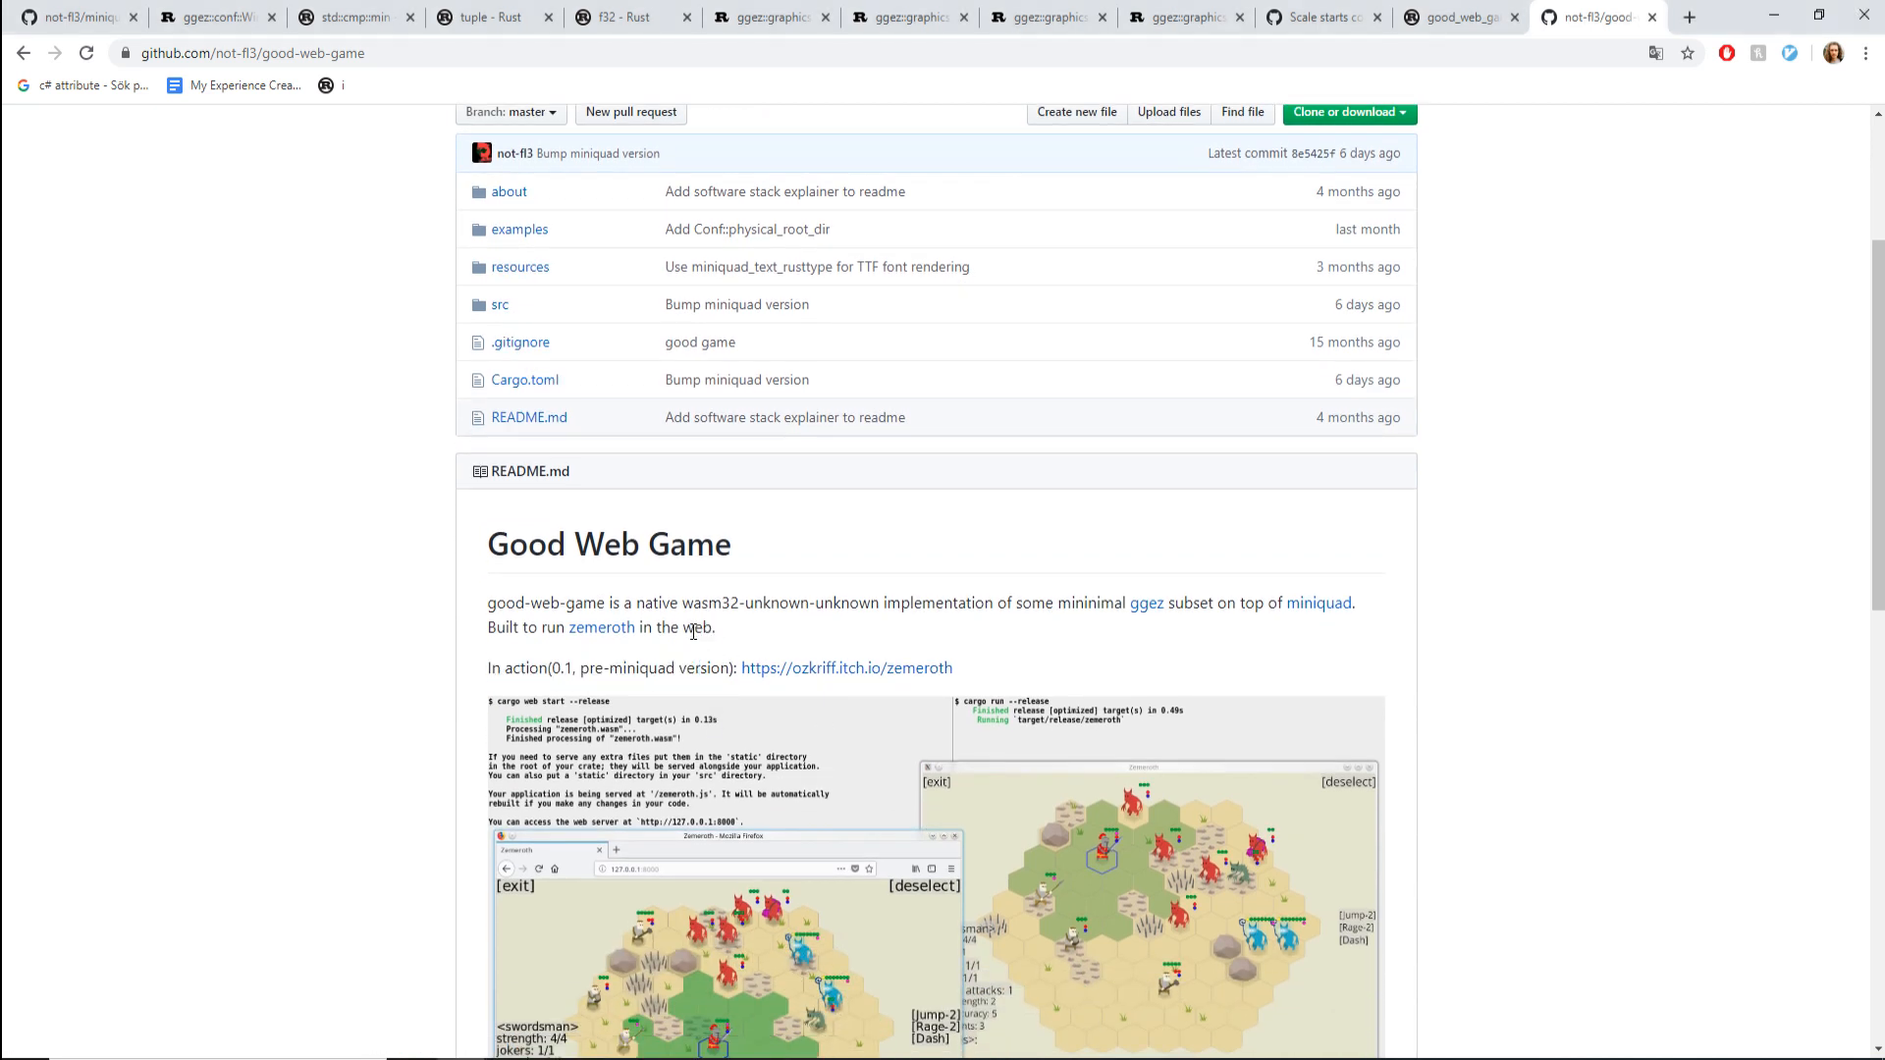
scroll(up, 3)
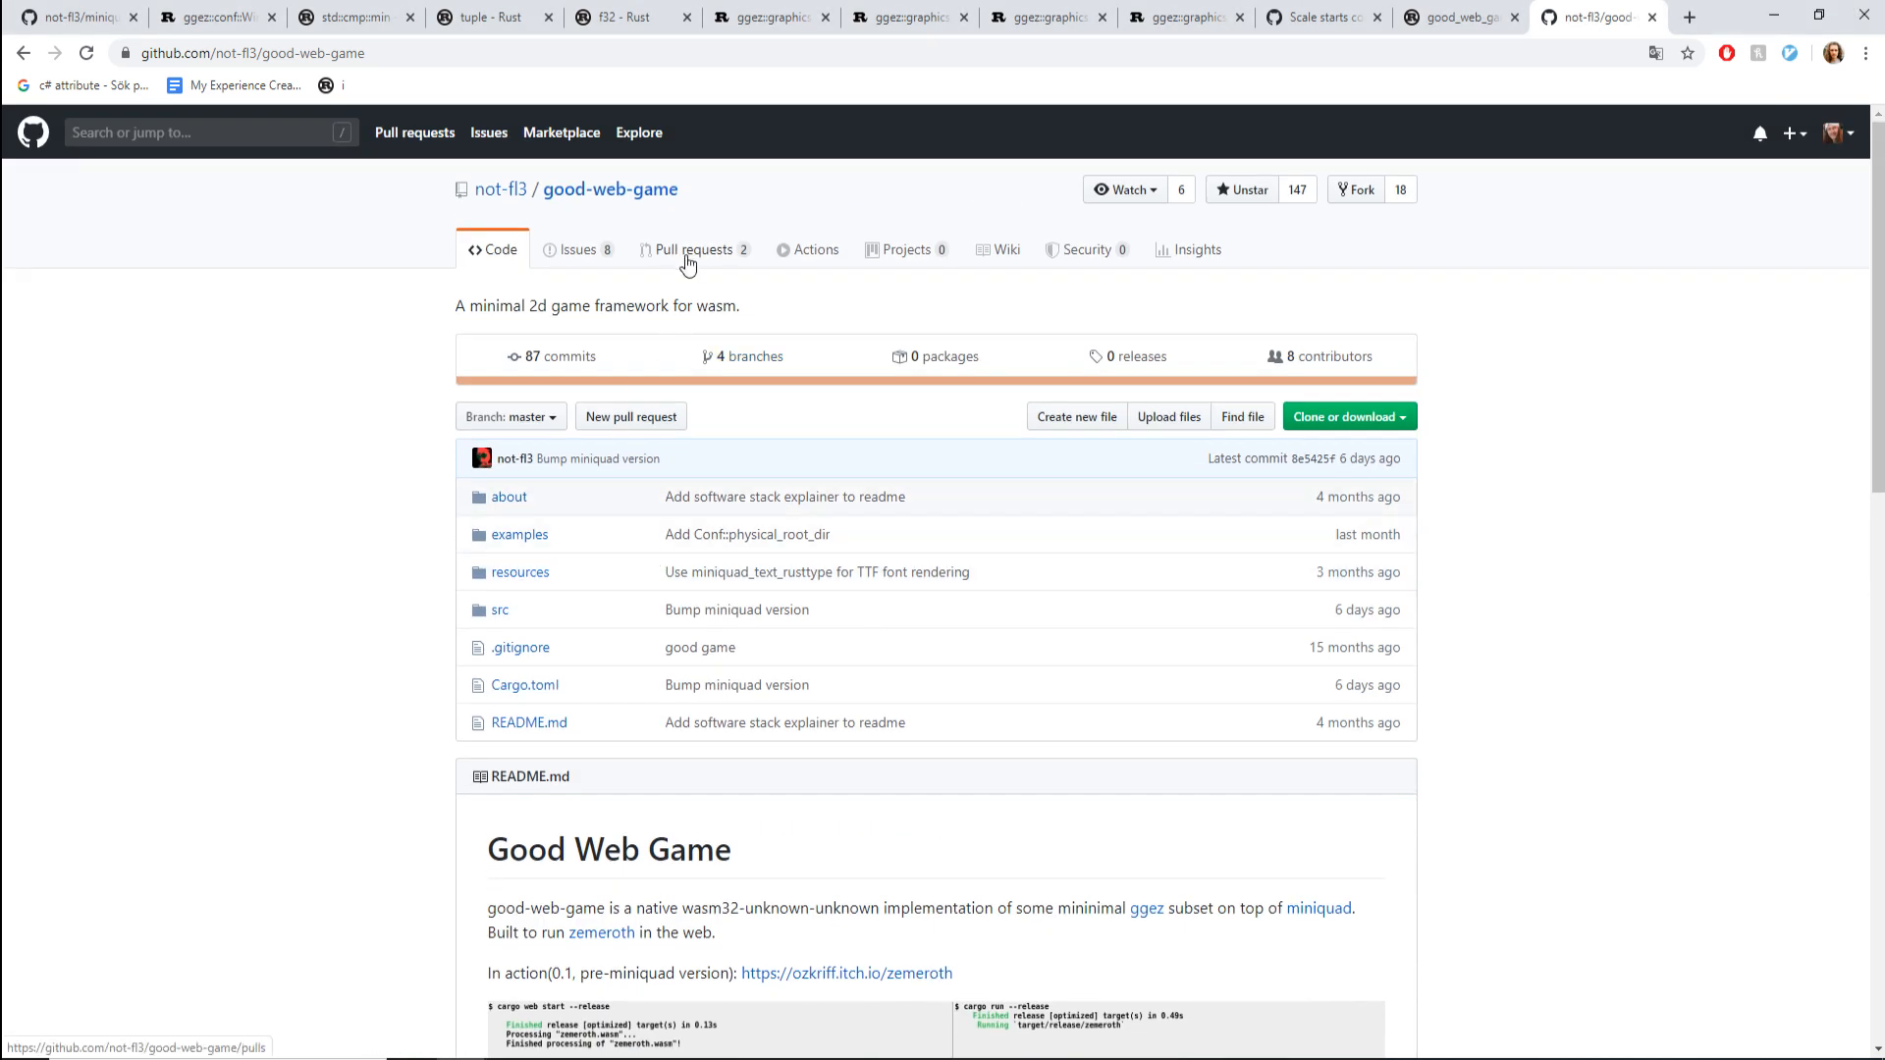
click(699, 249)
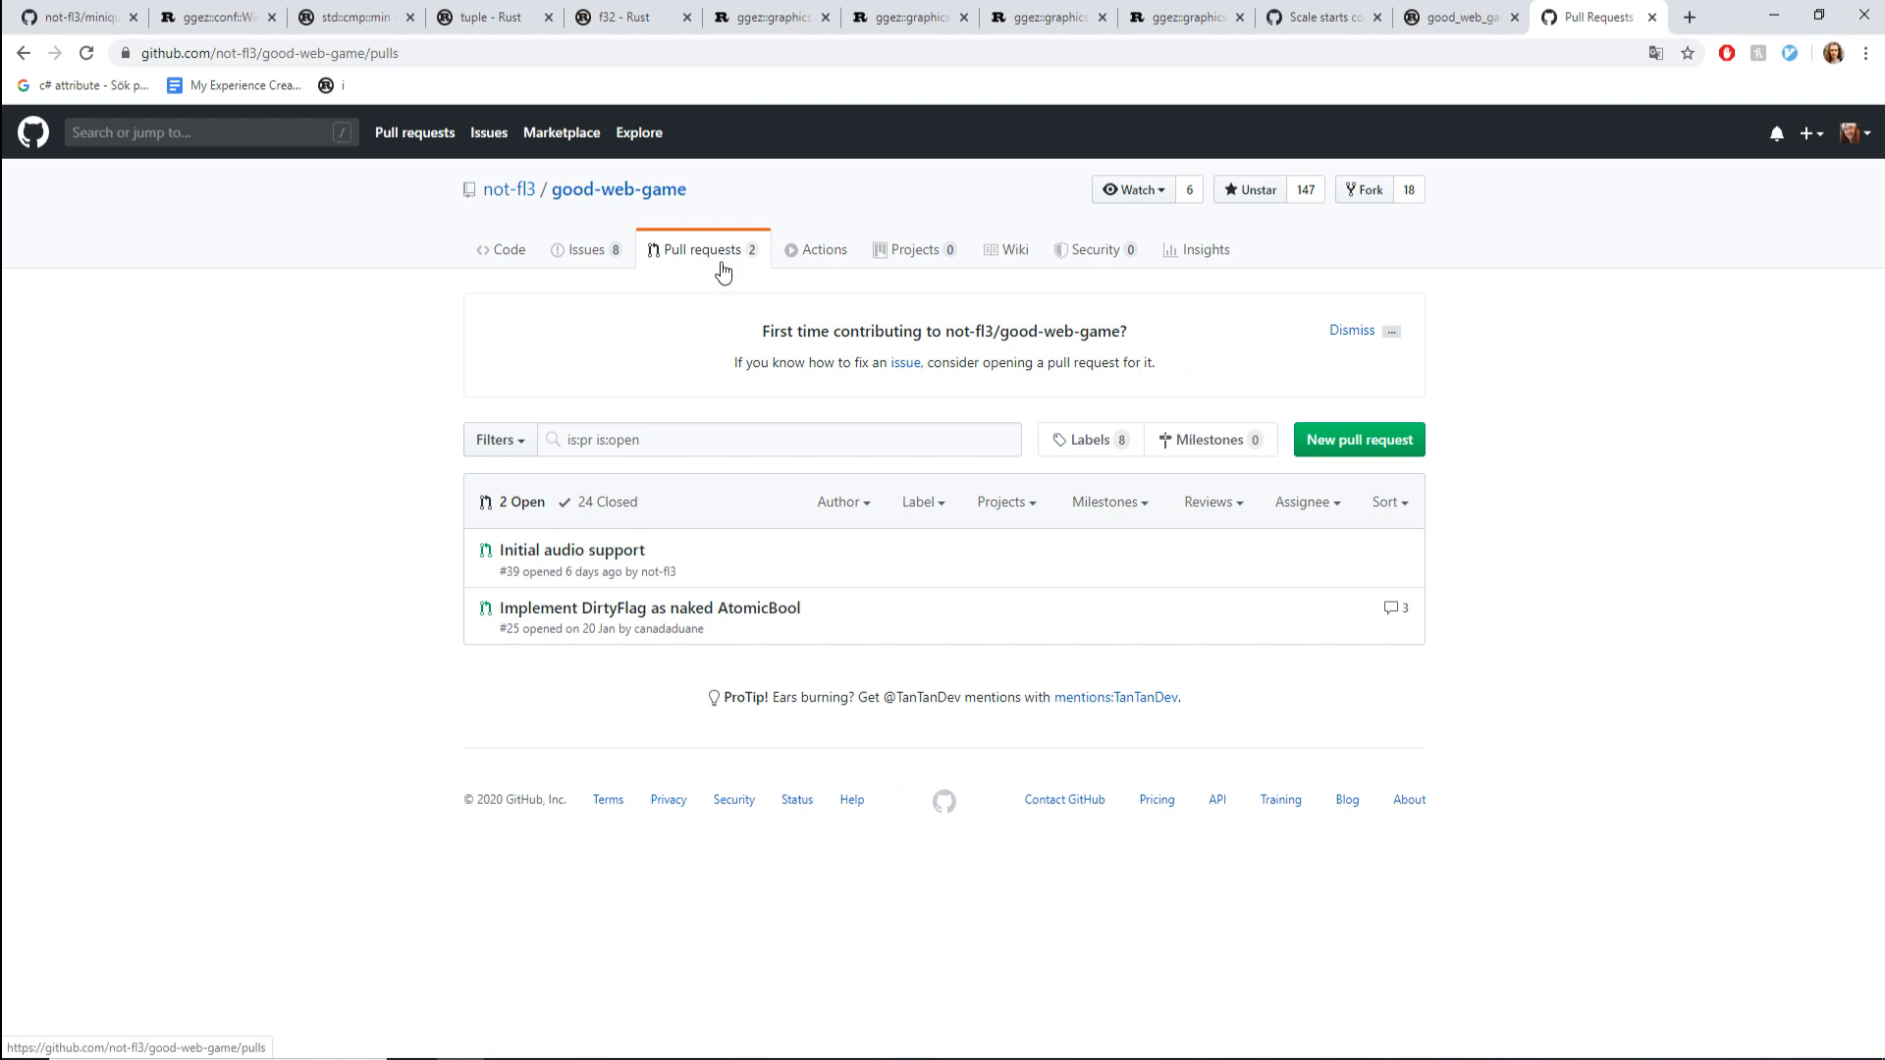
mouse_move(571, 550)
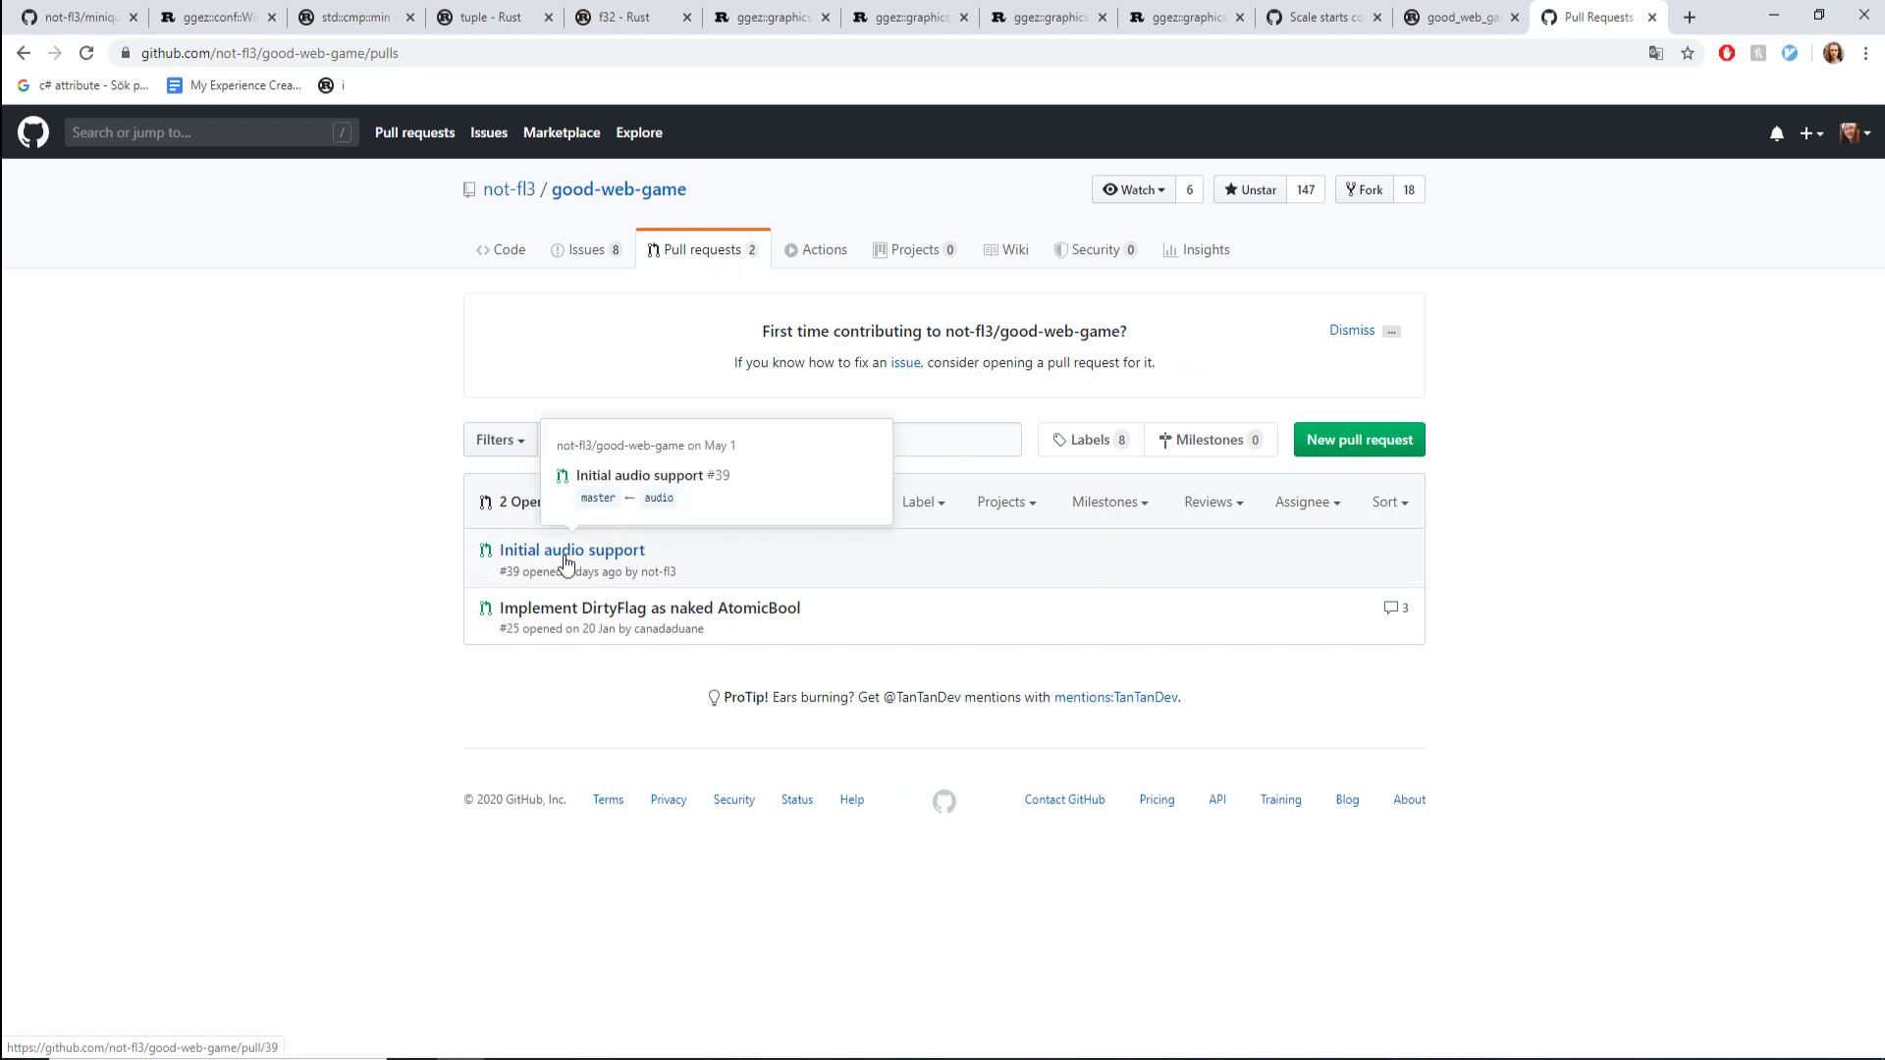
mouse_move(612, 577)
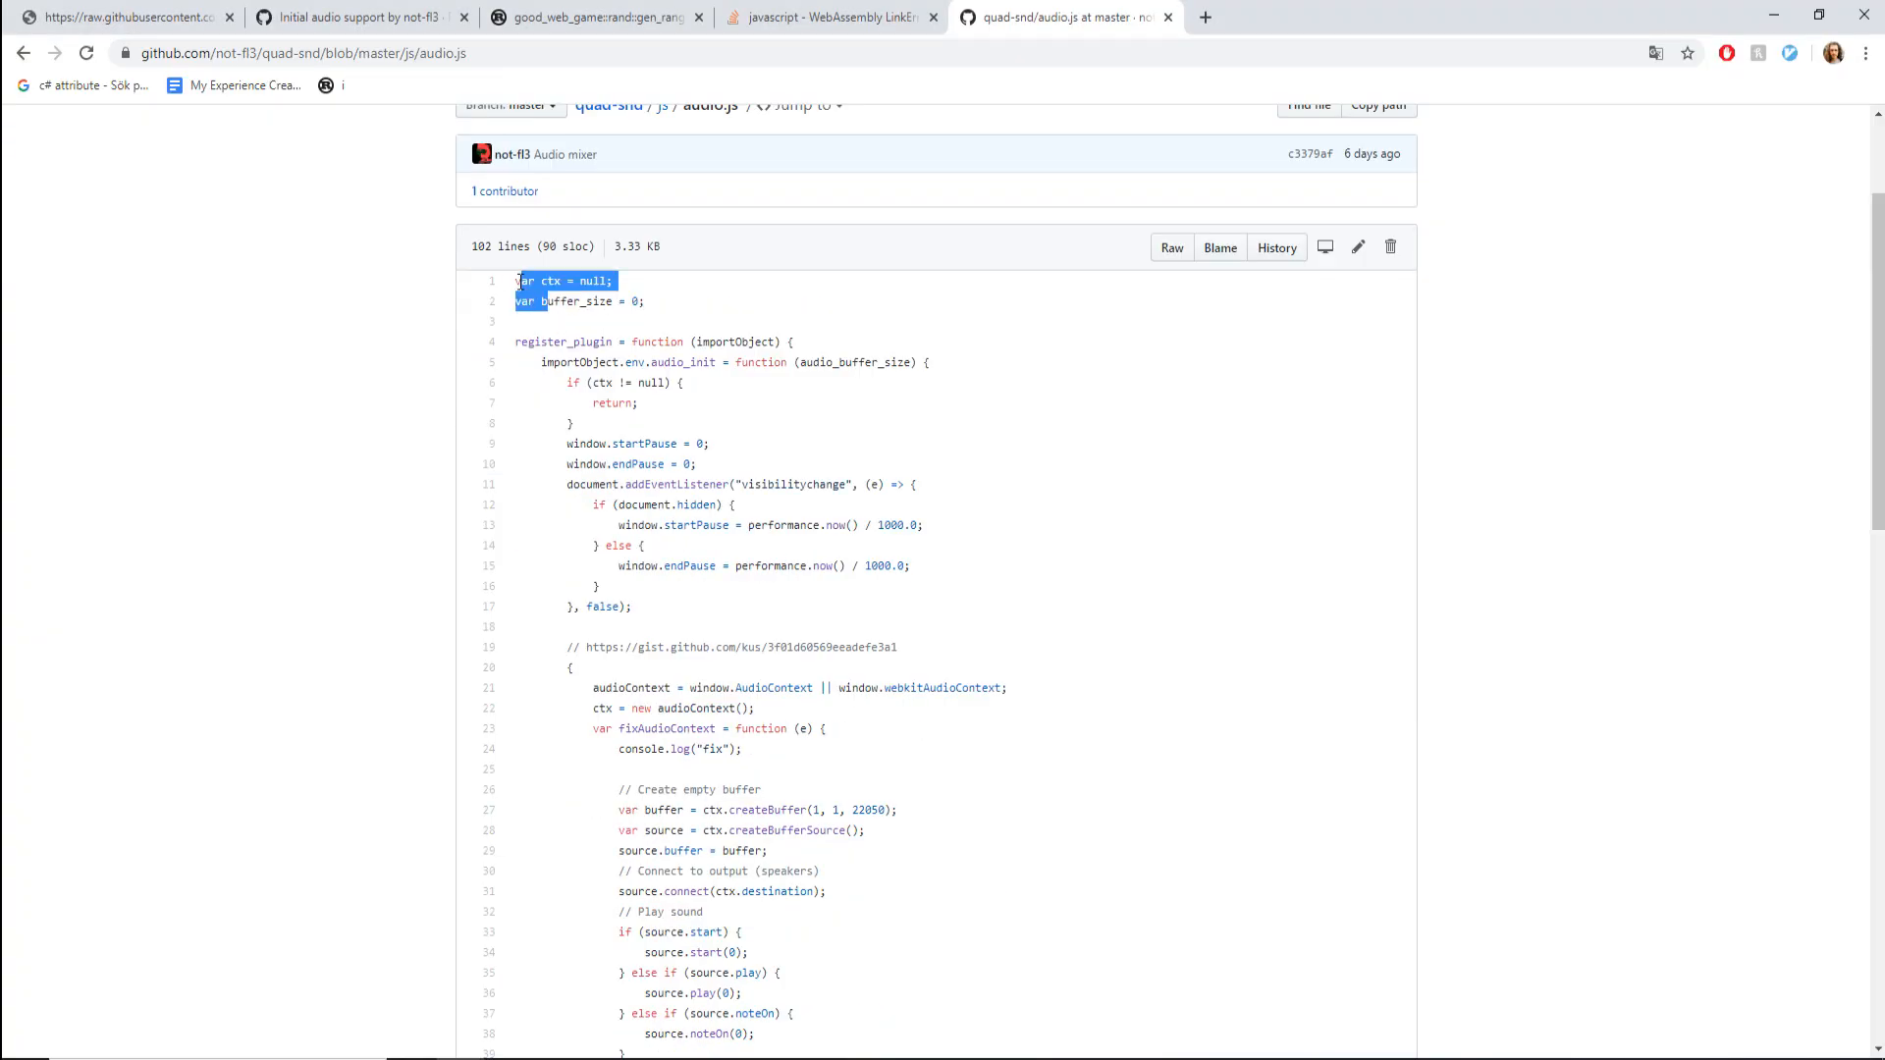
Bring up and dismiss the context menu on the local 127.0.0.1:4000 game page.
scroll(down, 3)
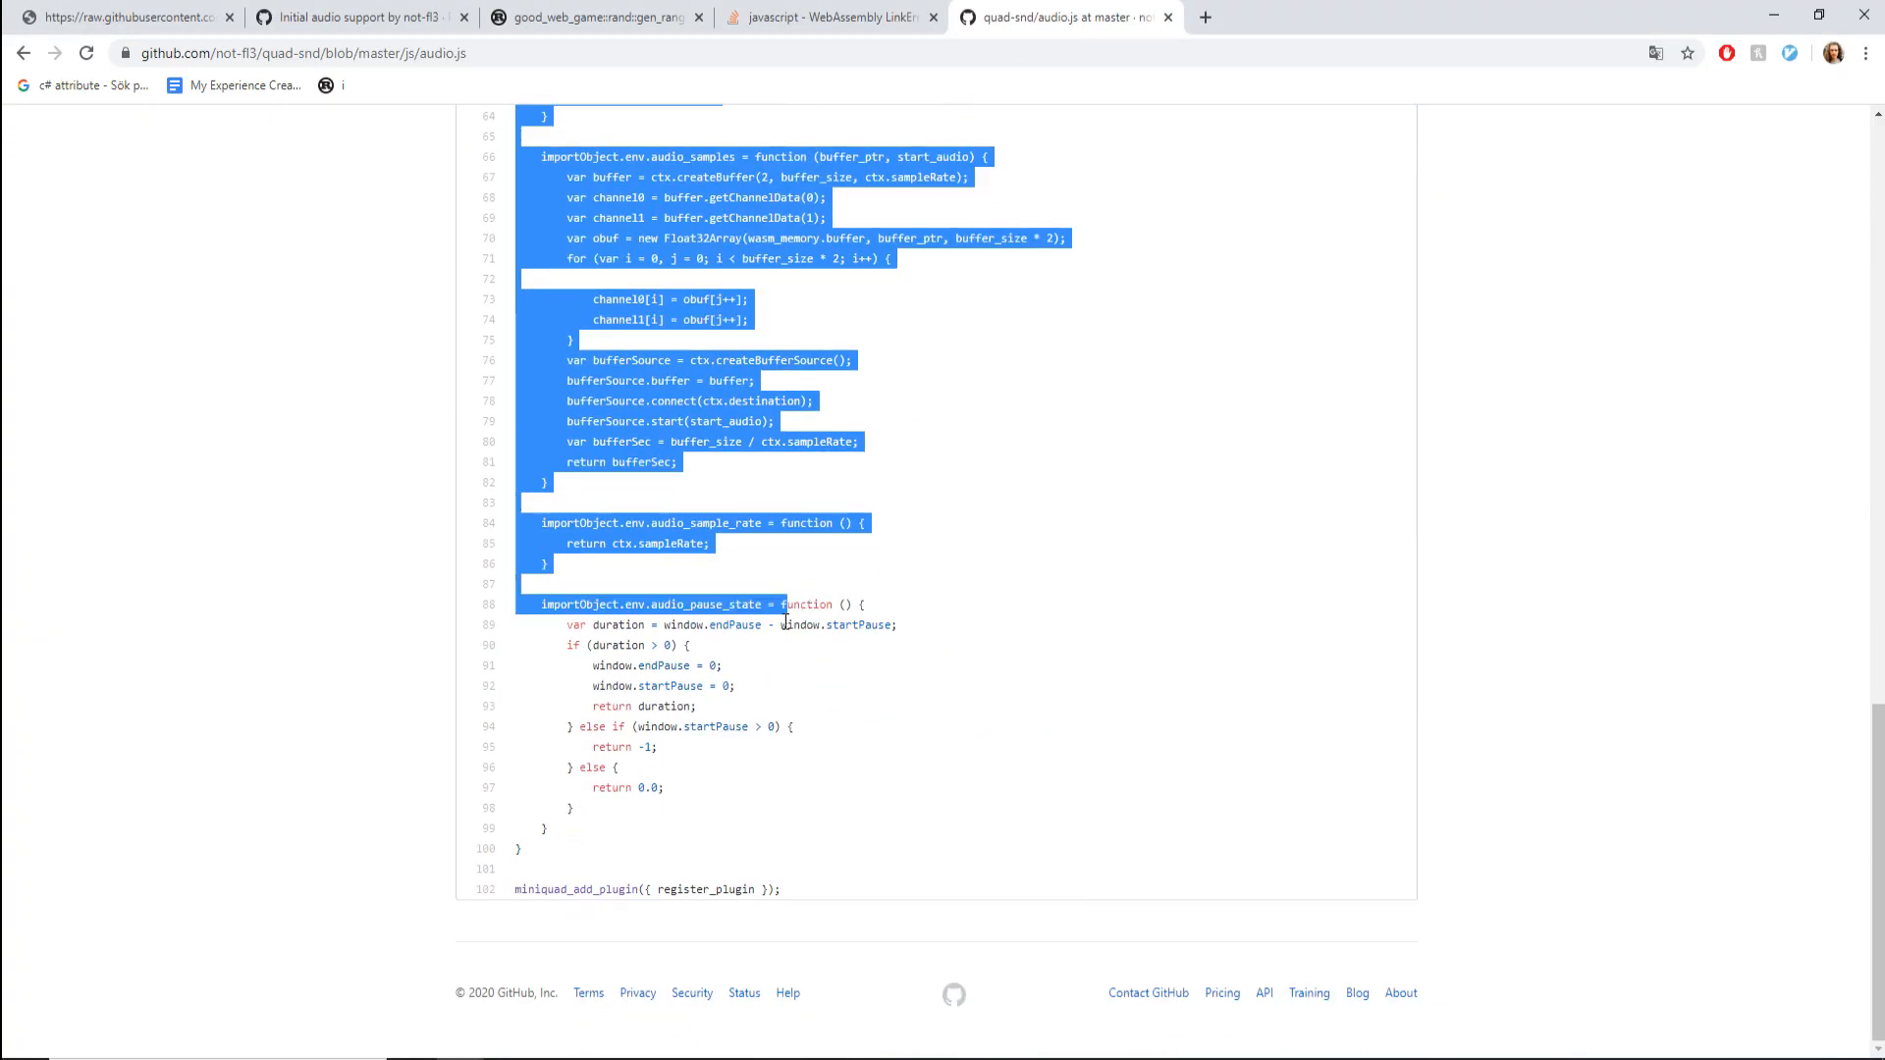
right_click(1231, 650)
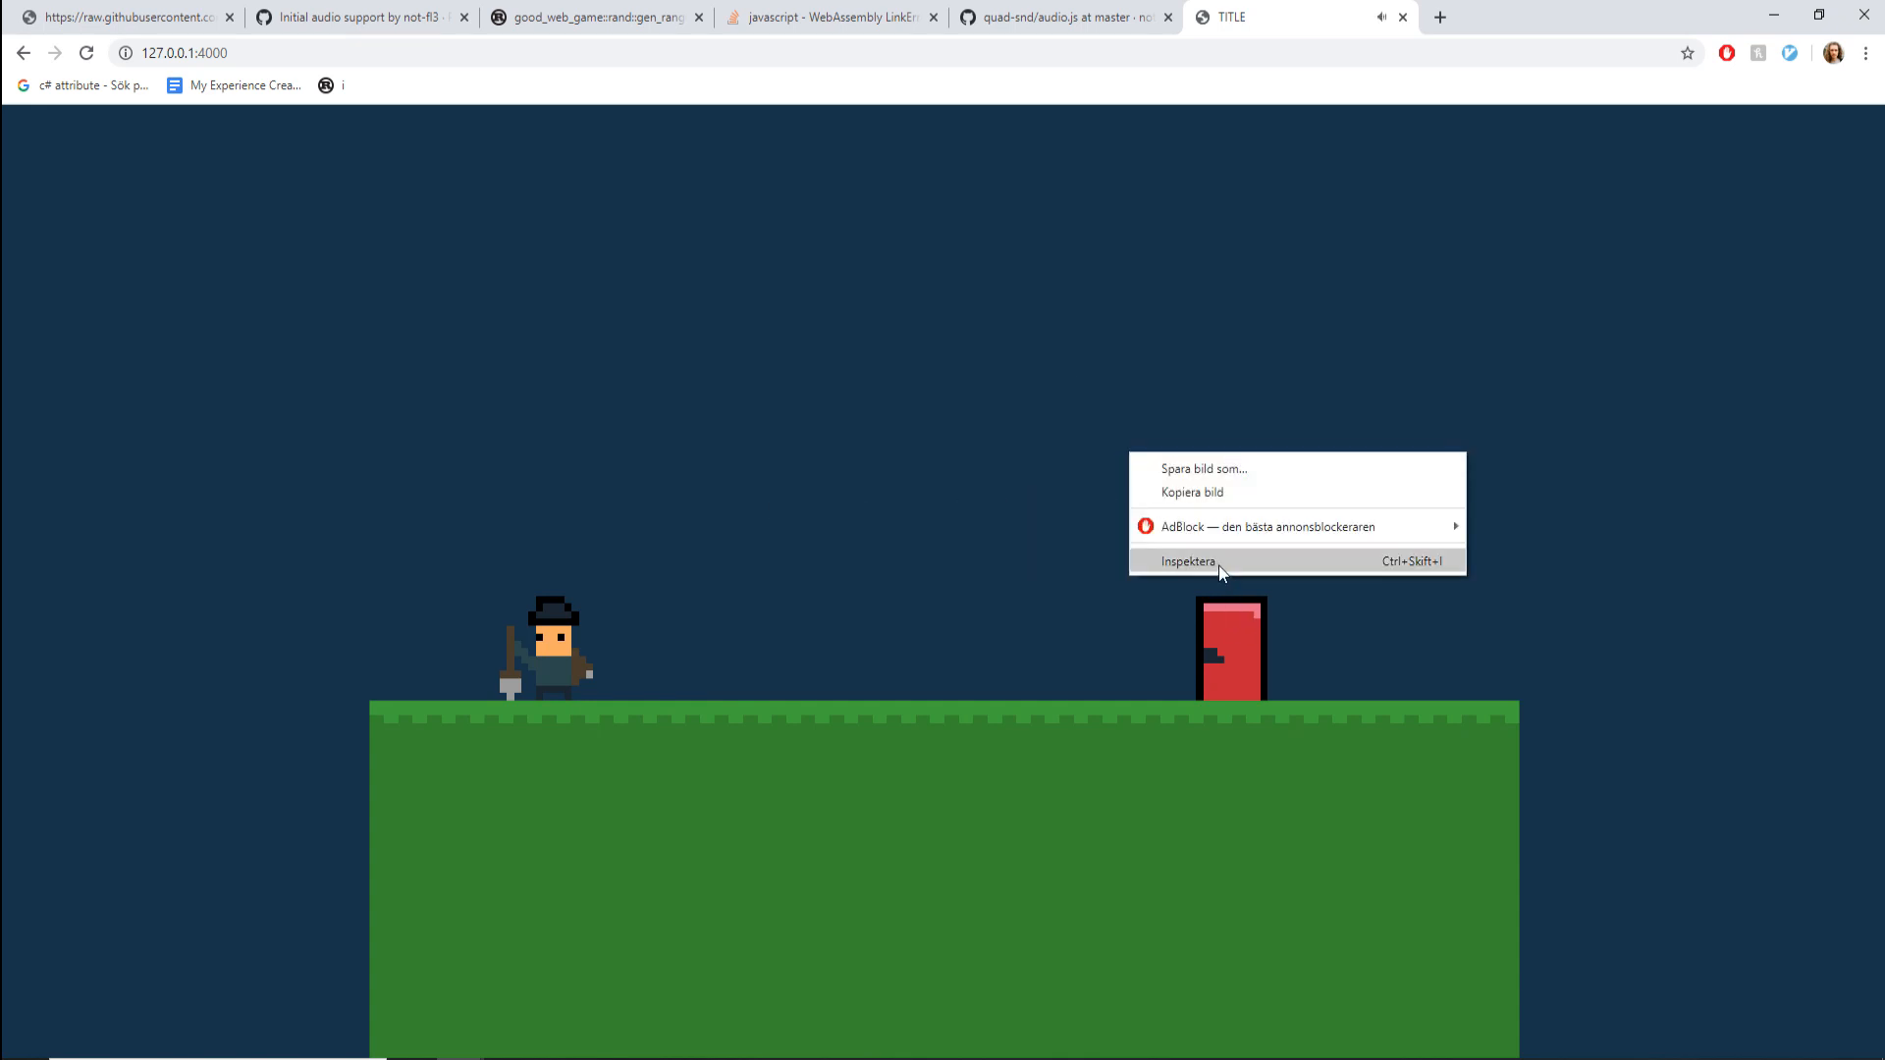
click(960, 526)
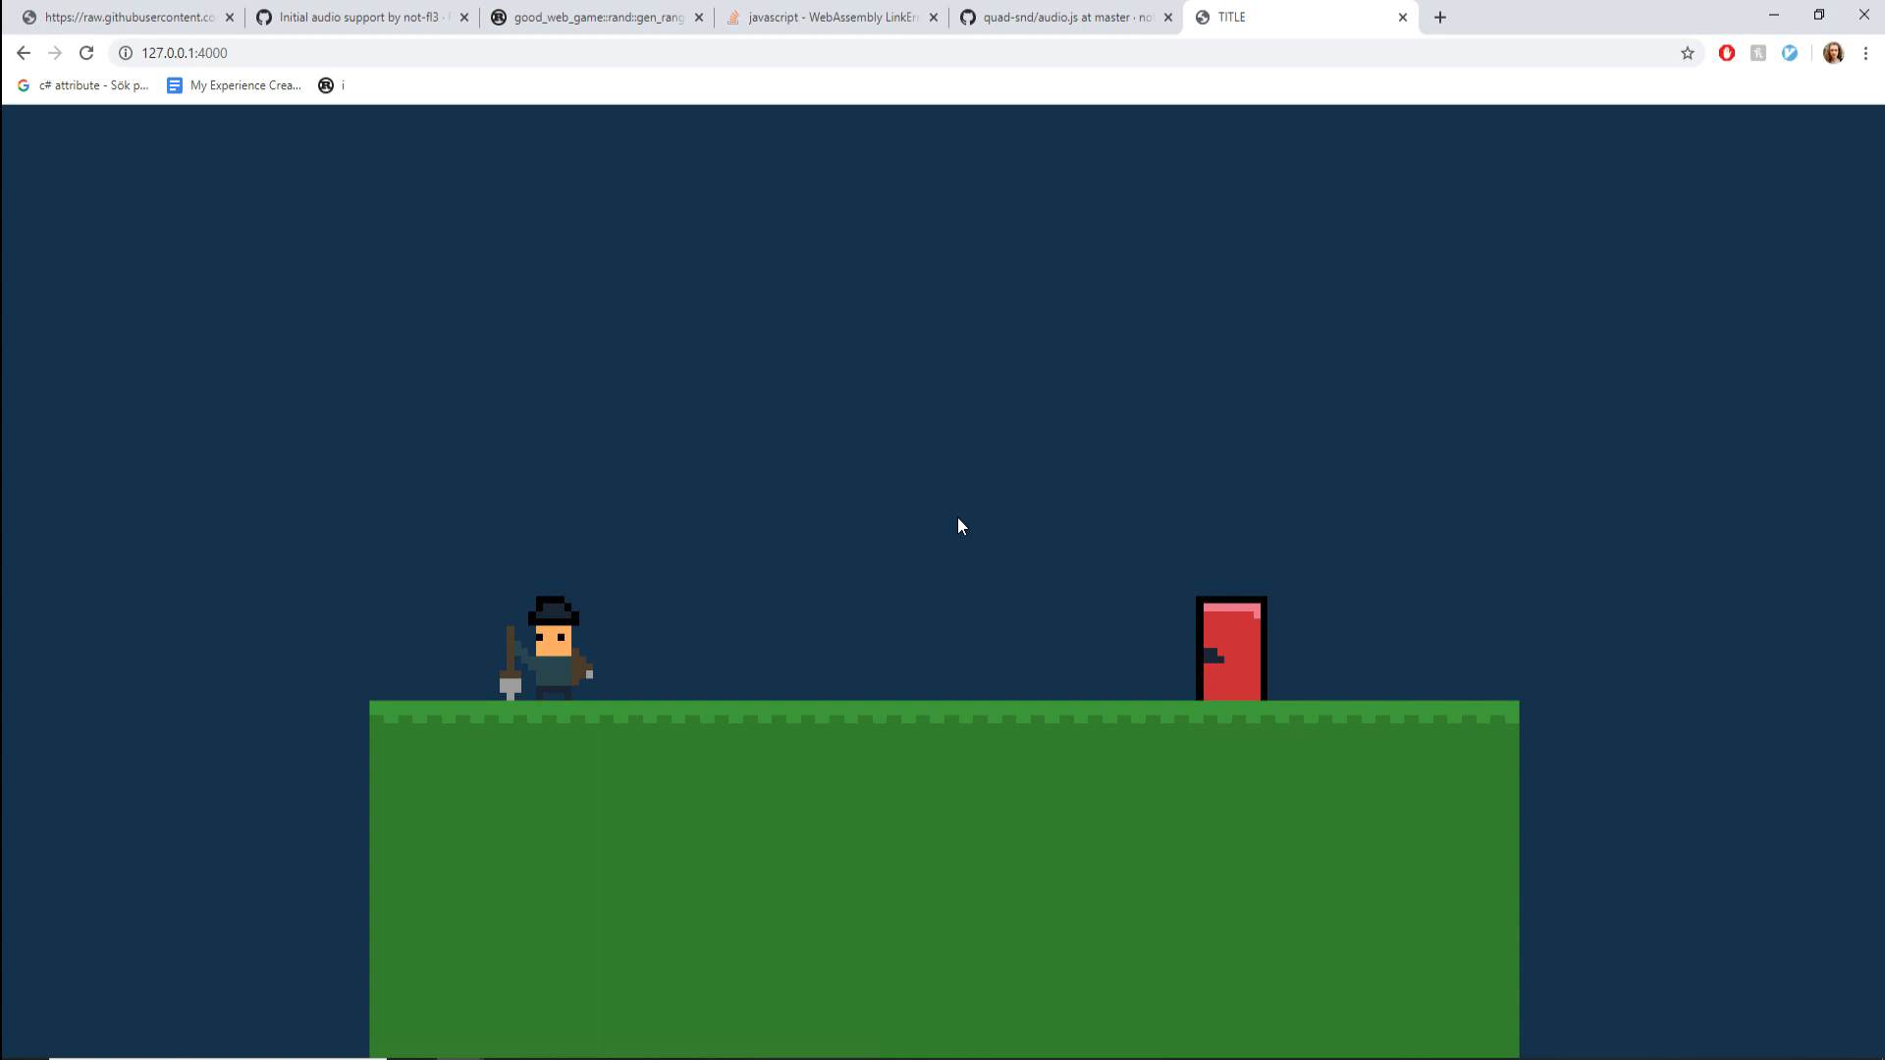
Walk the Dig Escape character right toward the door with the arrow keys.
key(Right)
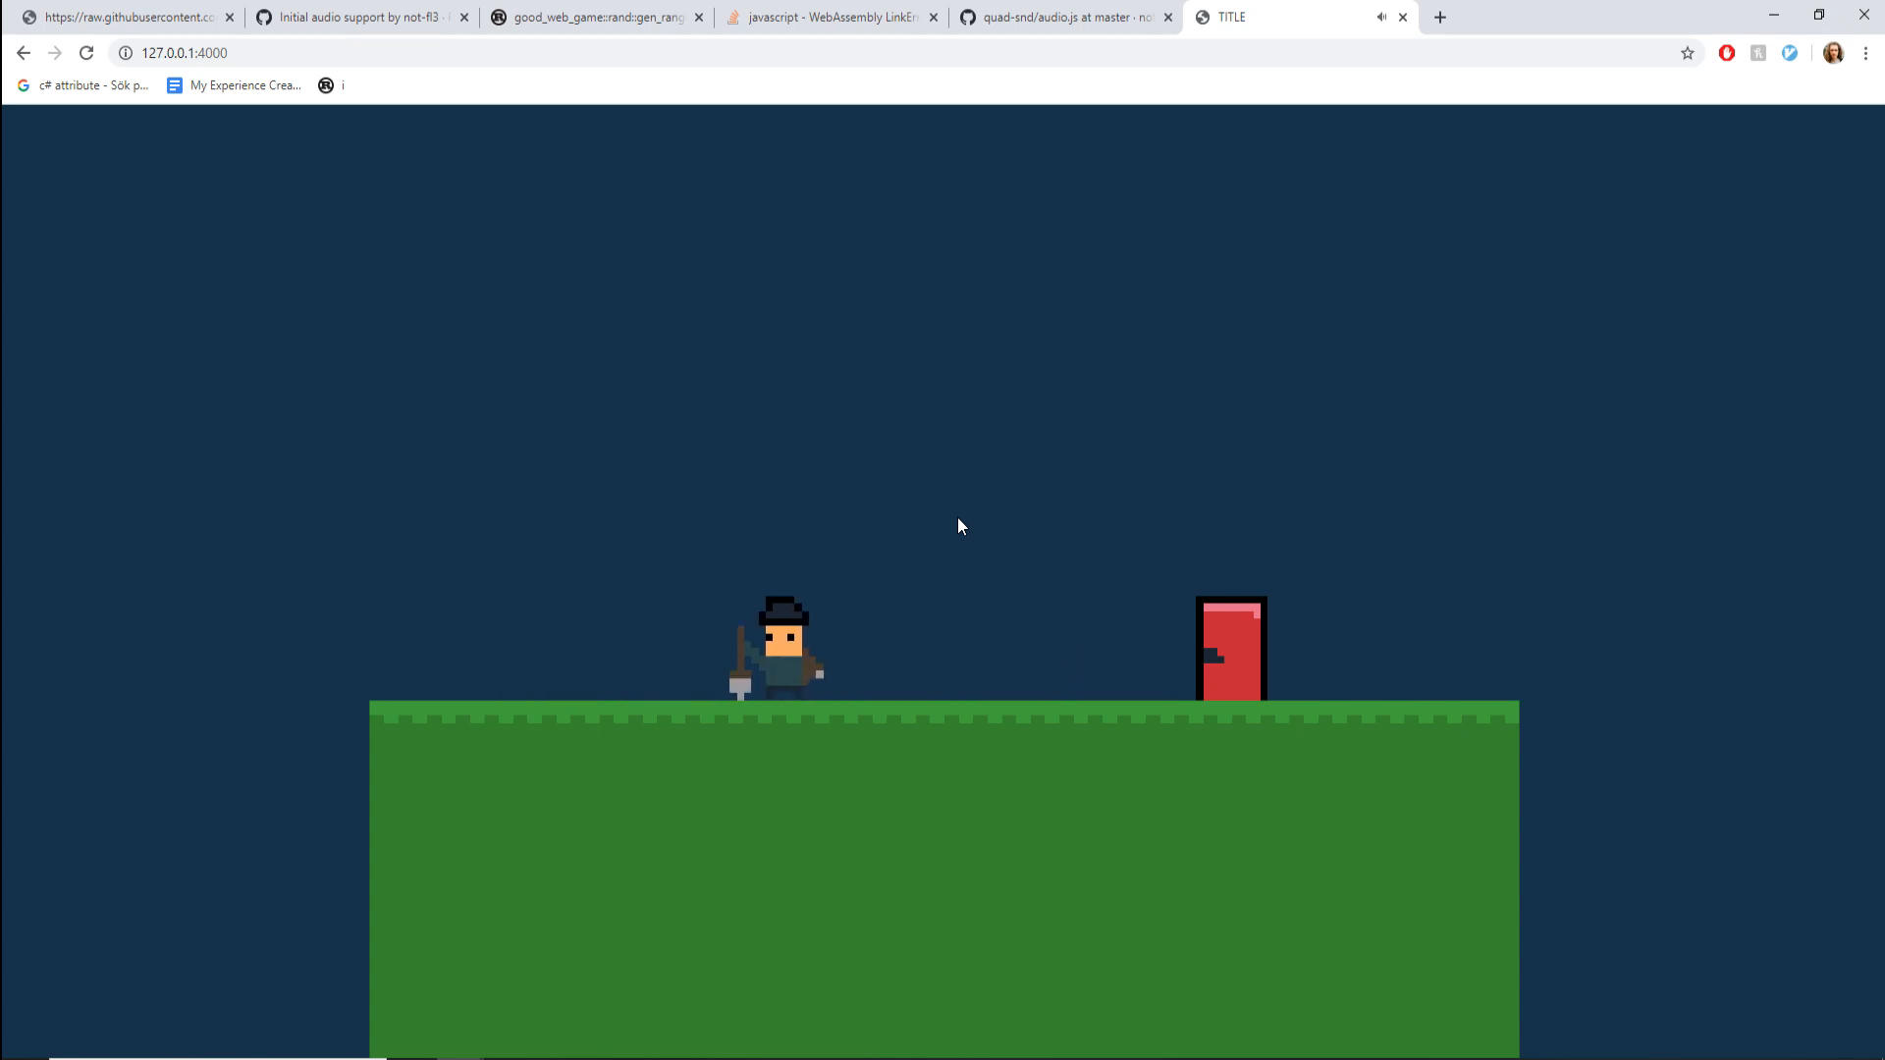
key(Right)
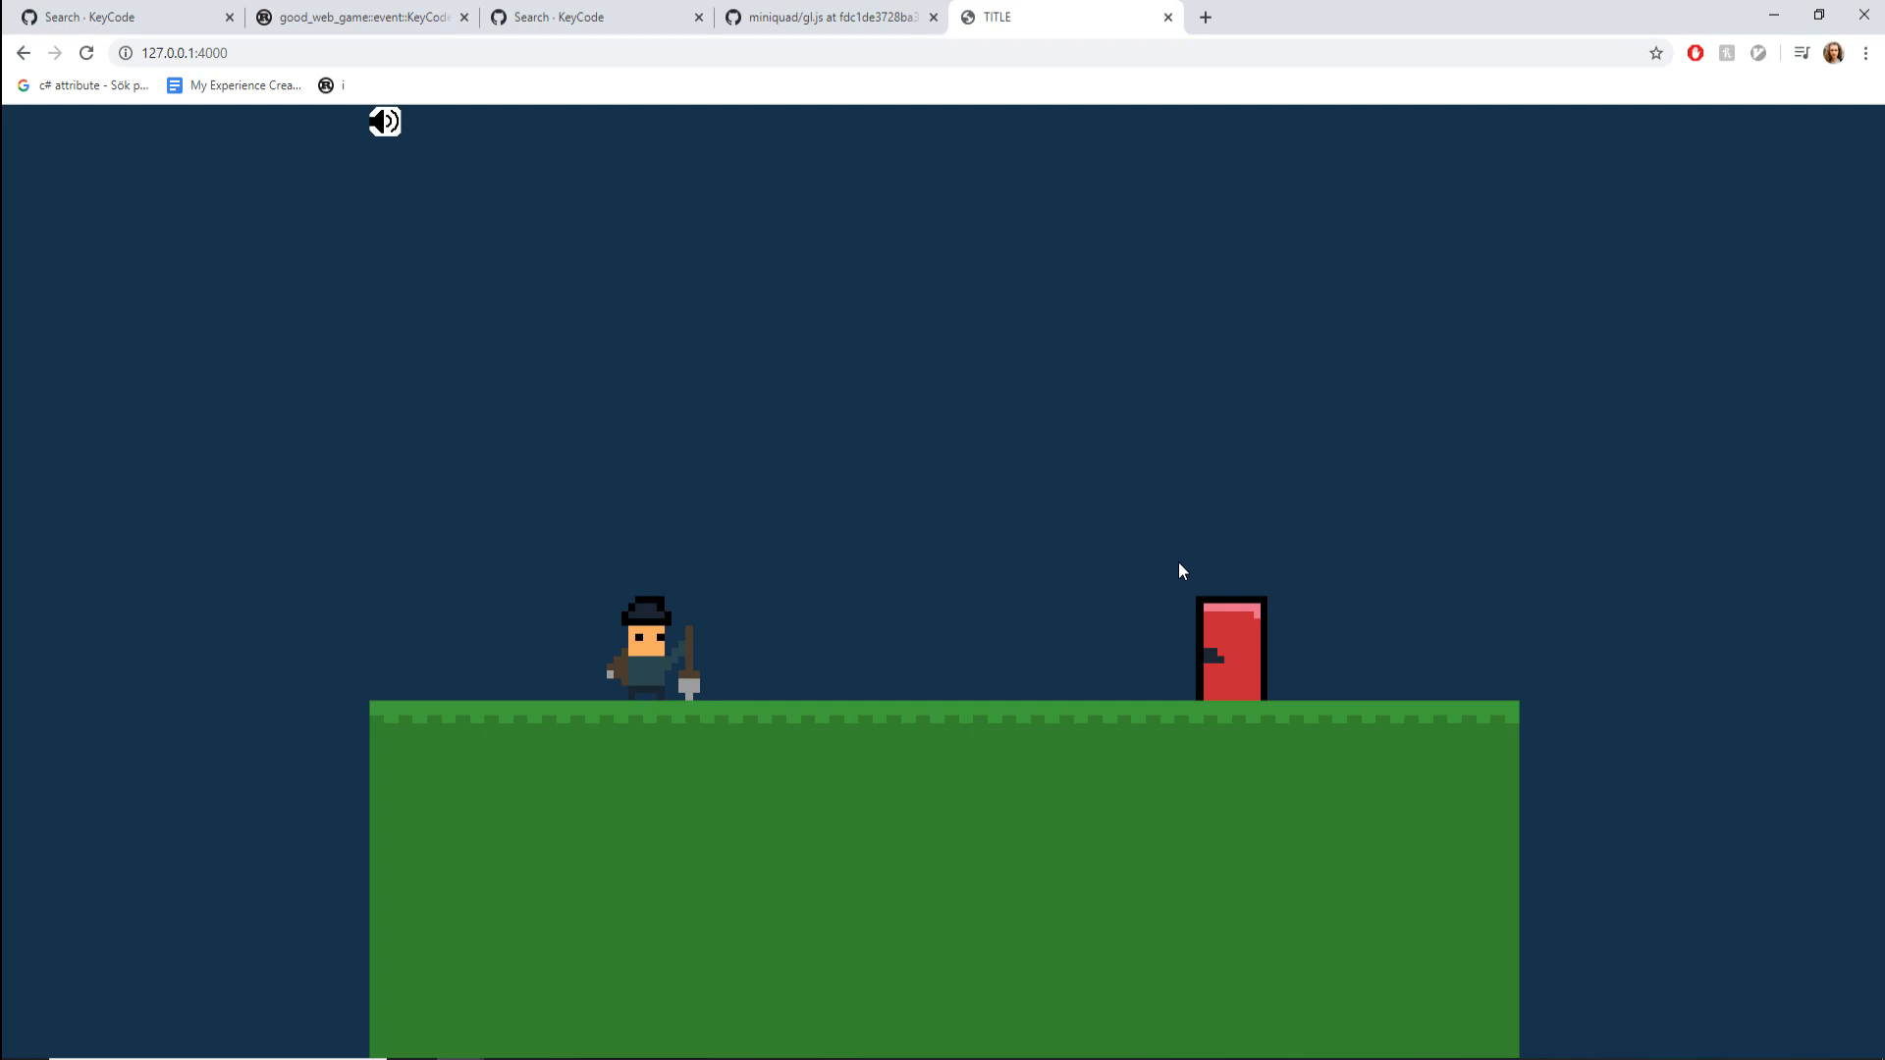
View miniquad's event.rs KeyCode enum on GitHub to confirm Backspace maps to 259.
key(F12)
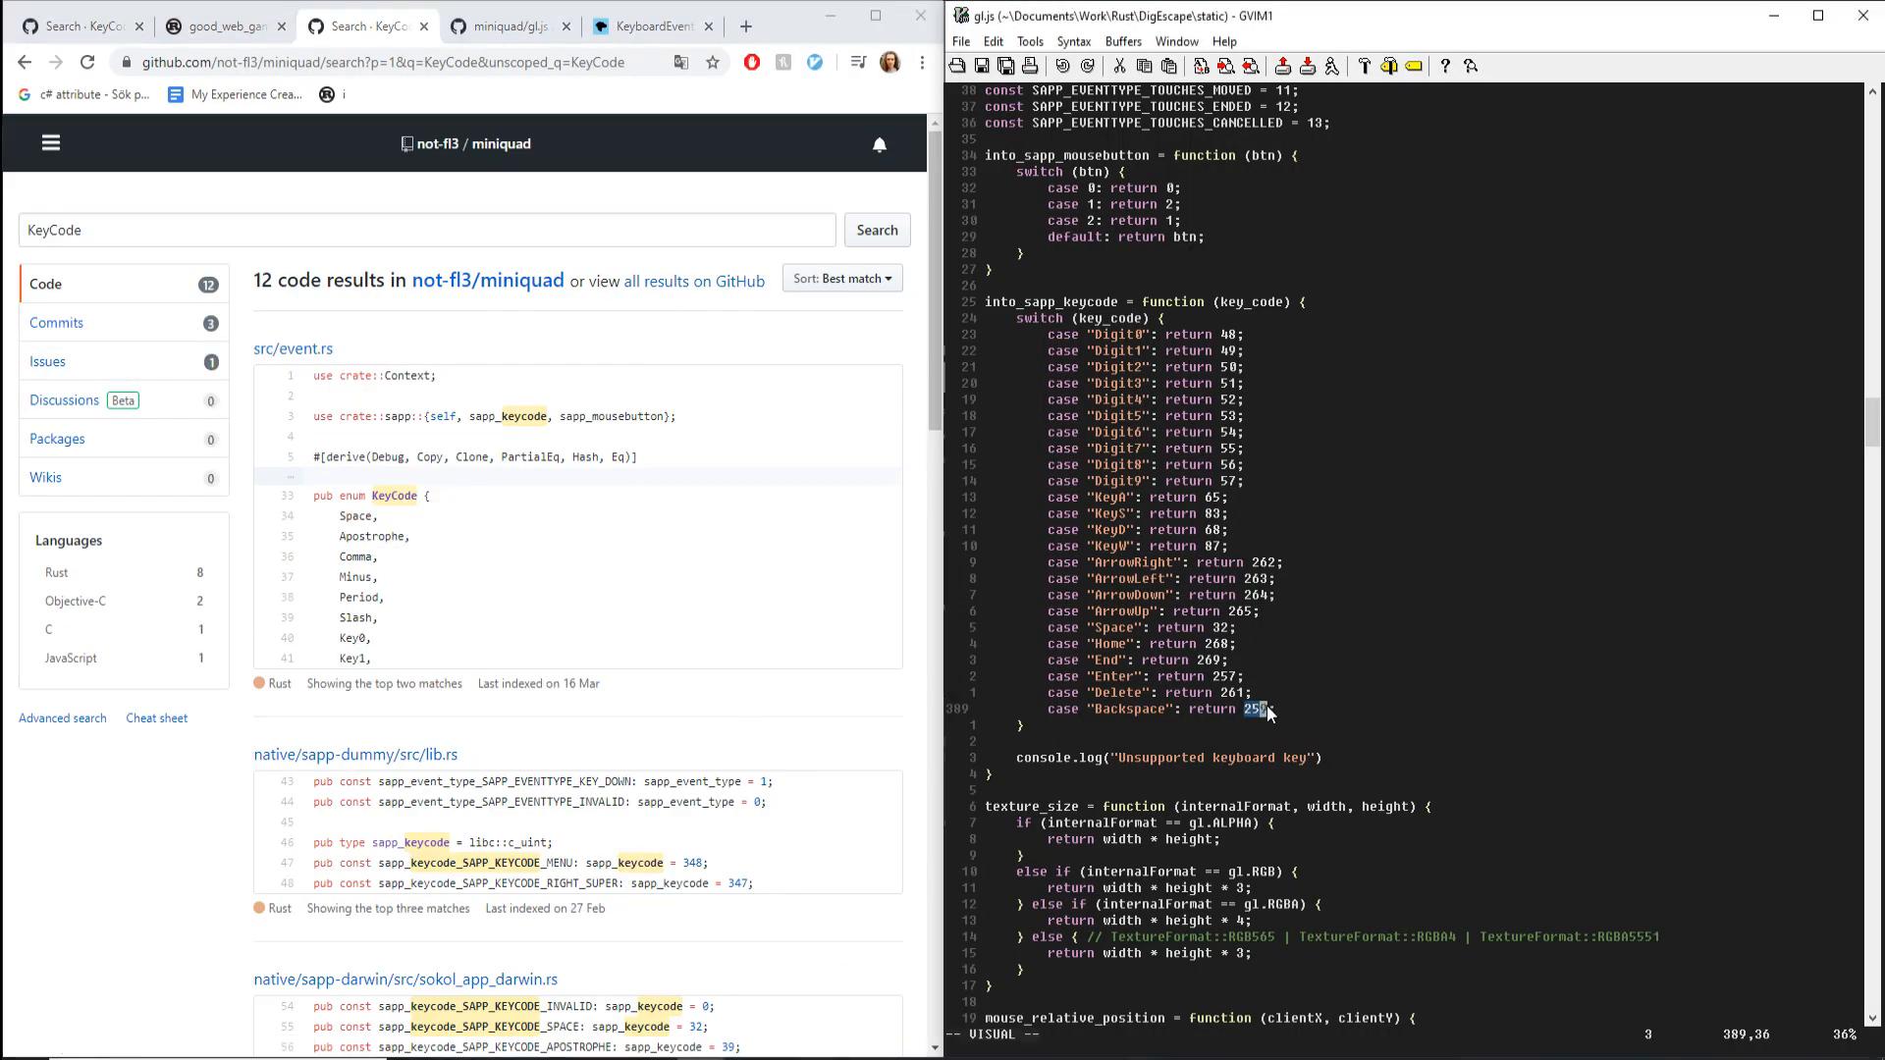
click(318, 347)
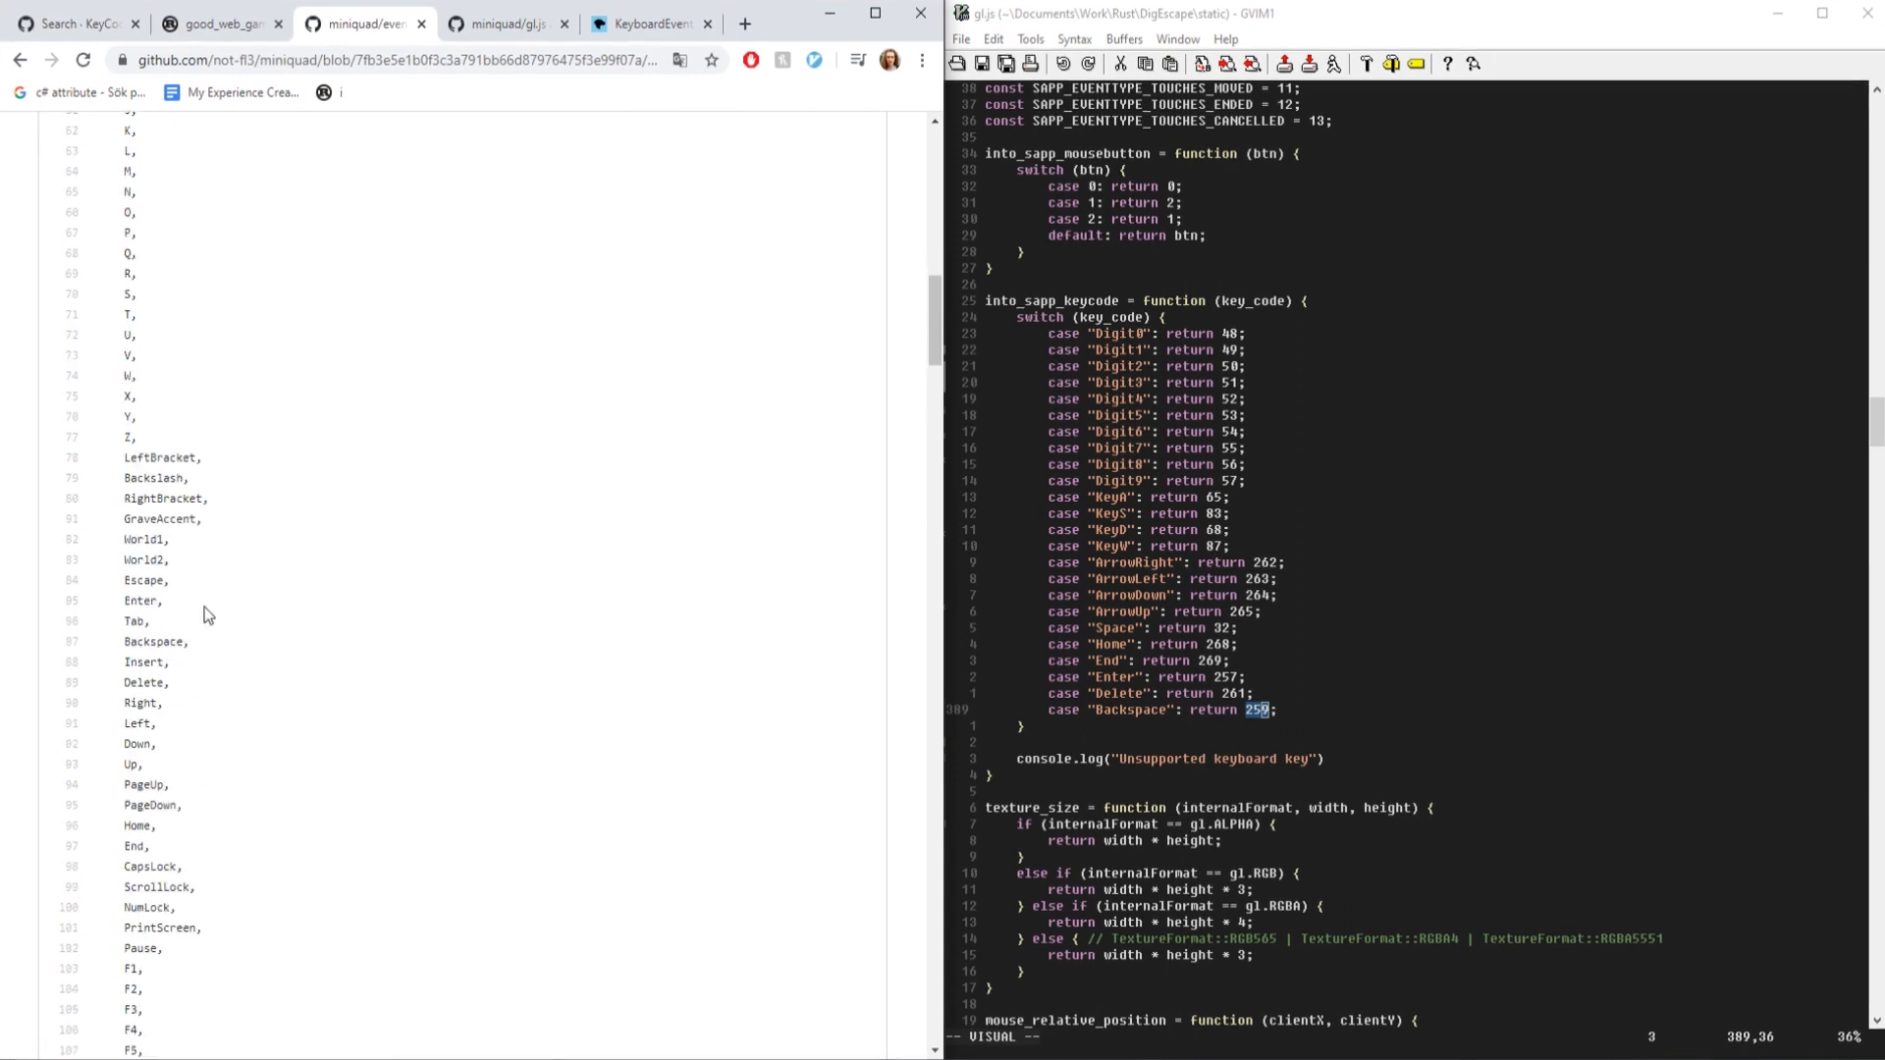
scroll(up, 3)
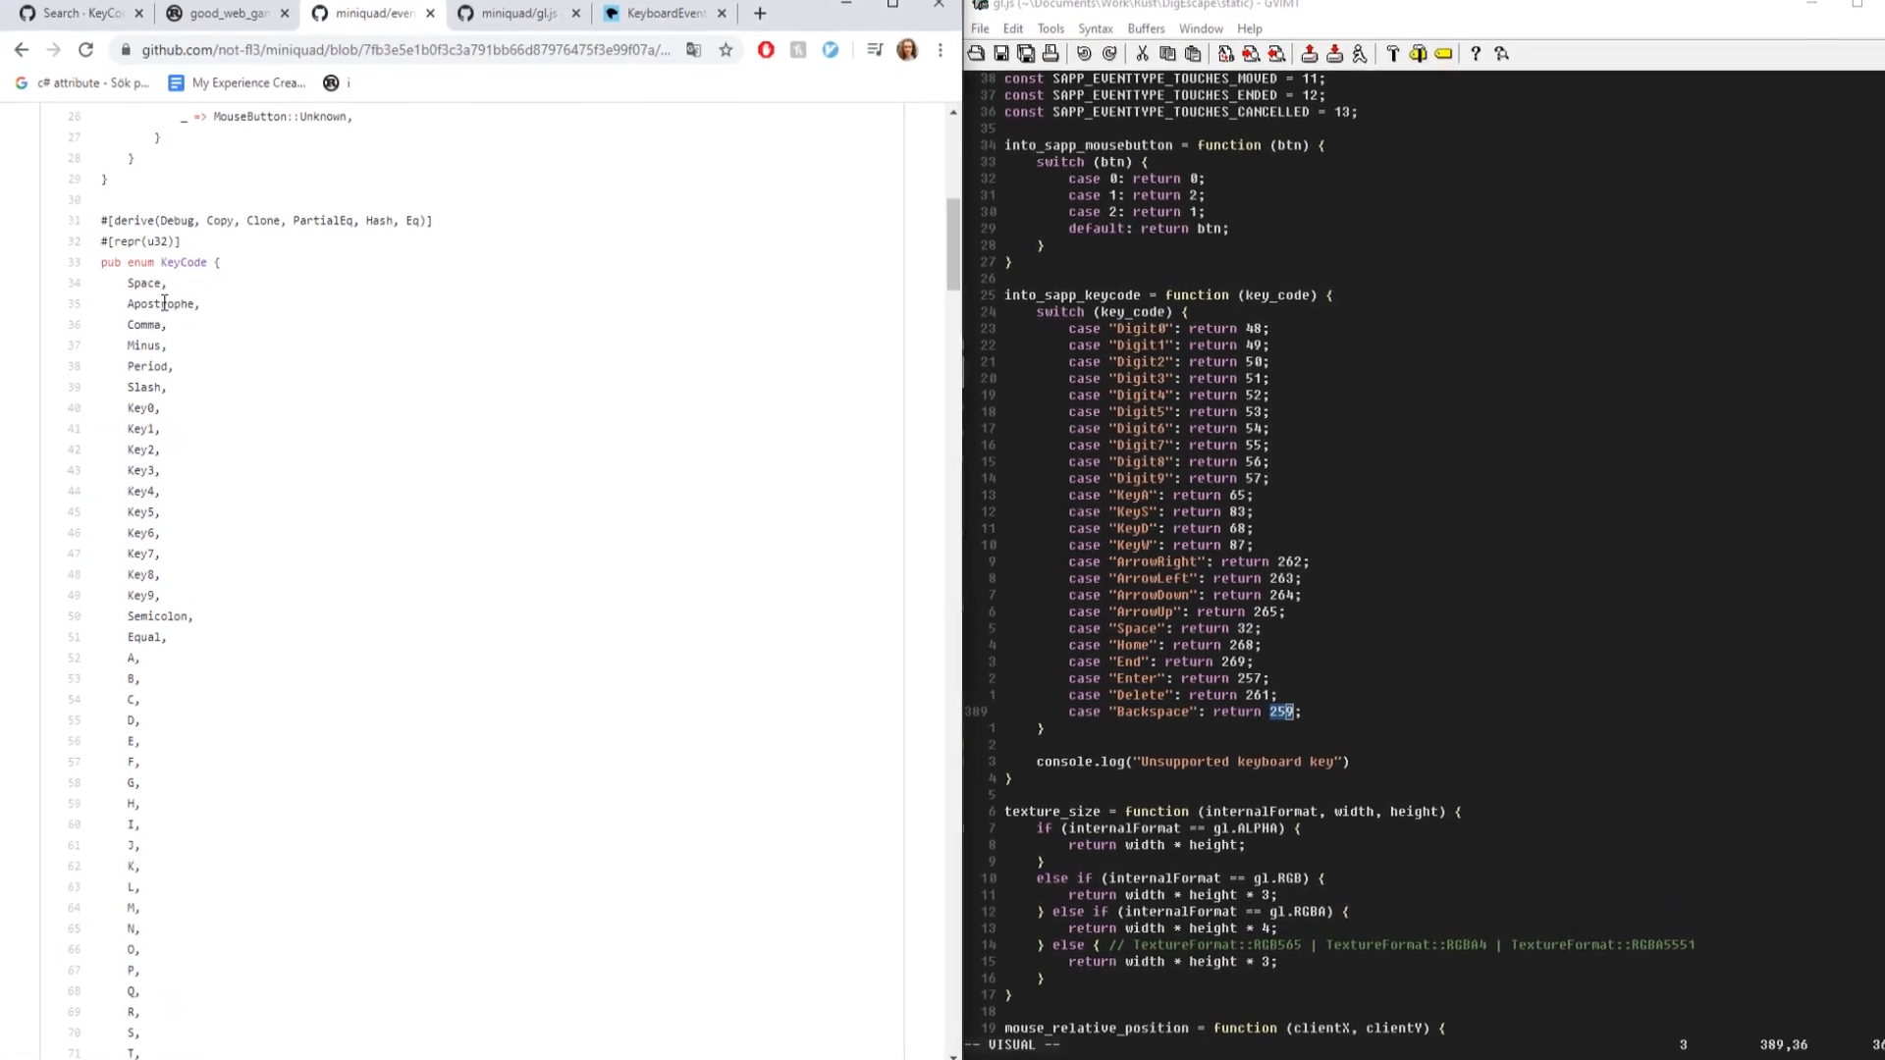